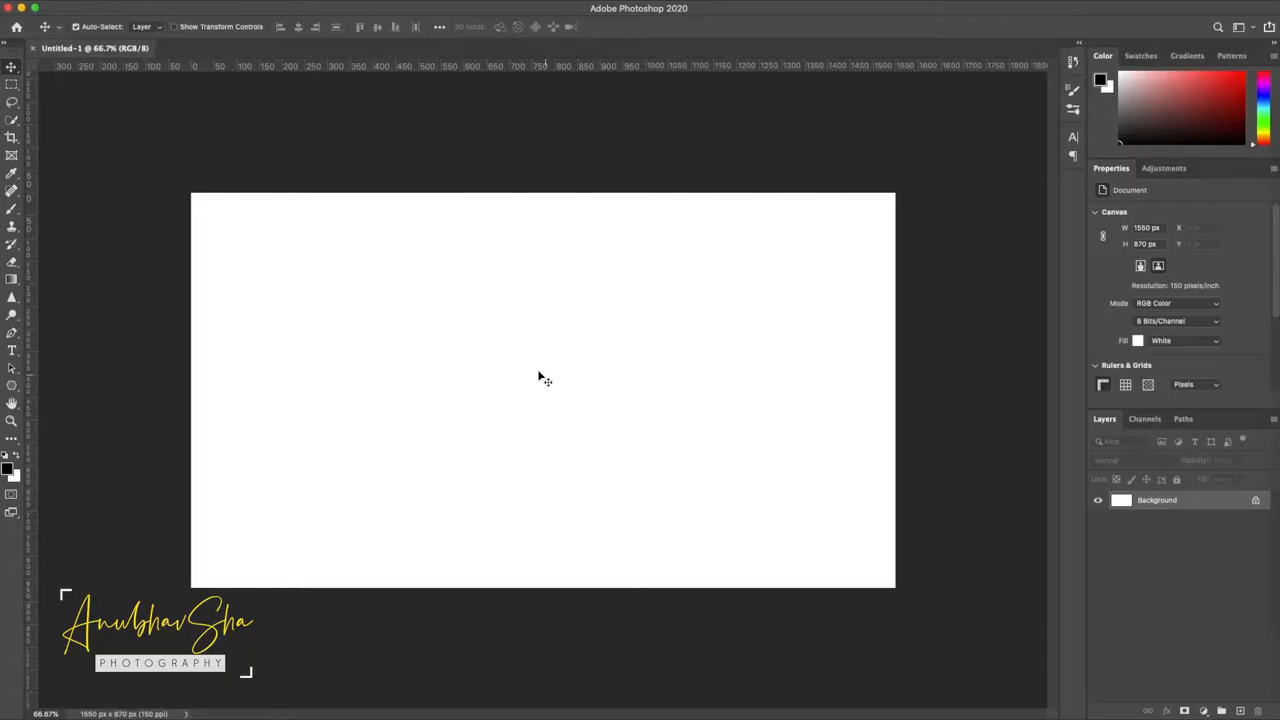
pyautogui.moveTo(544, 320)
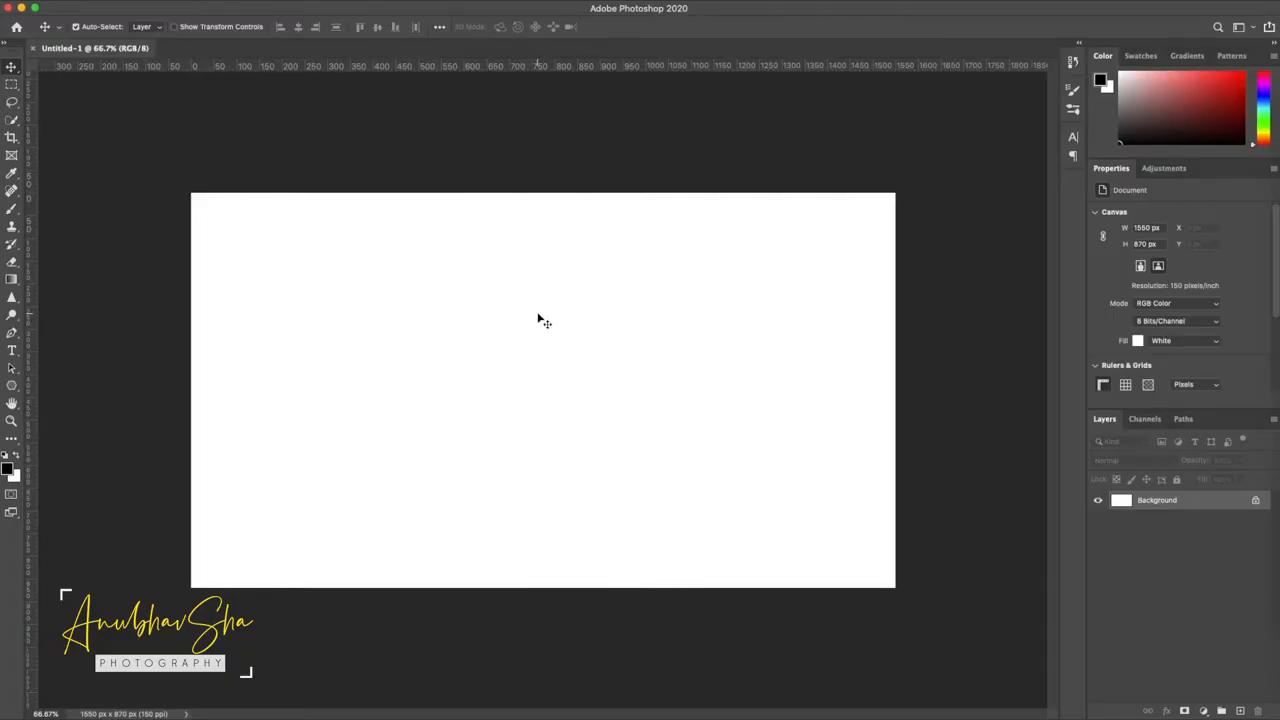
# Switch to the old film texture document to check it.
pyautogui.click(248, 48)
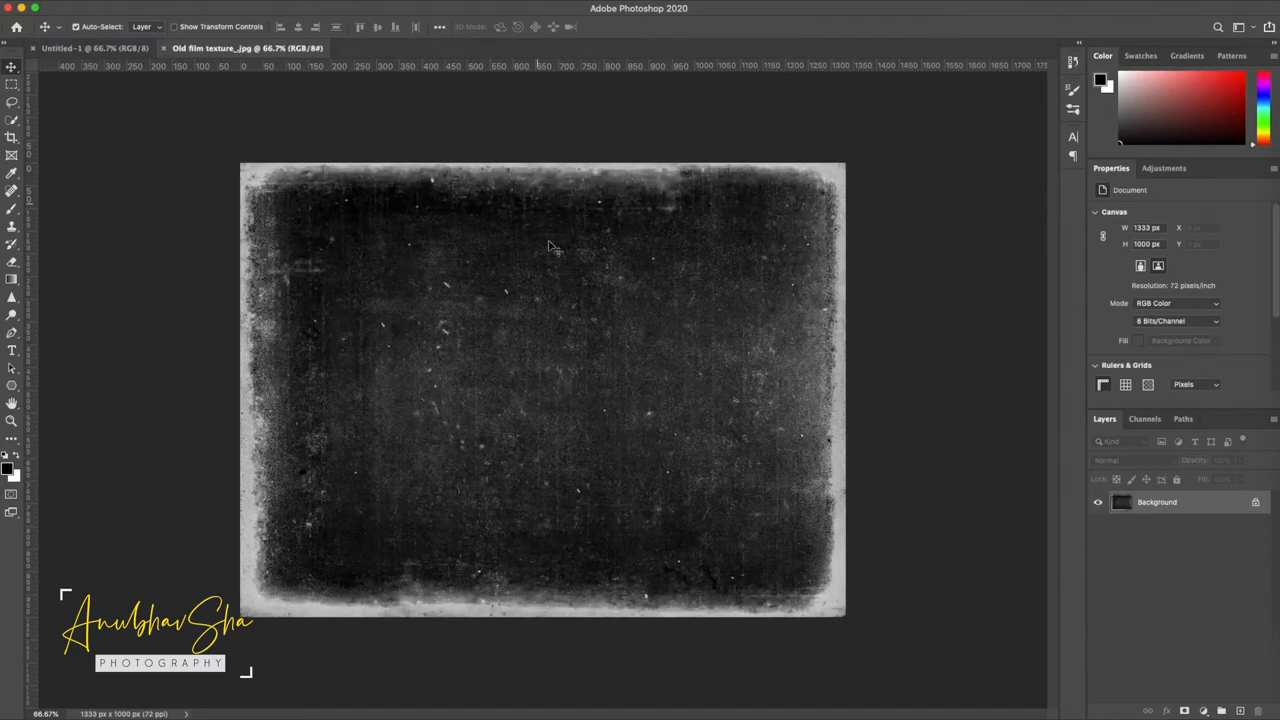
pyautogui.moveTo(576, 284)
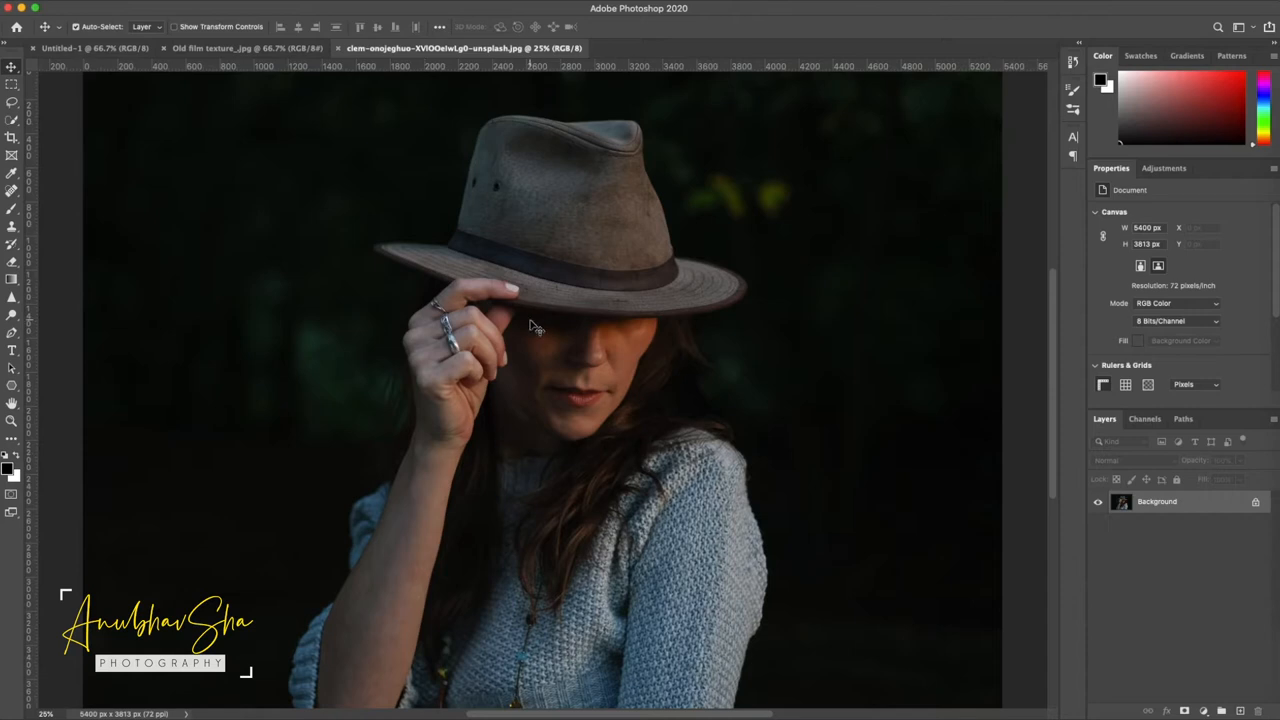
pyautogui.moveTo(404, 68)
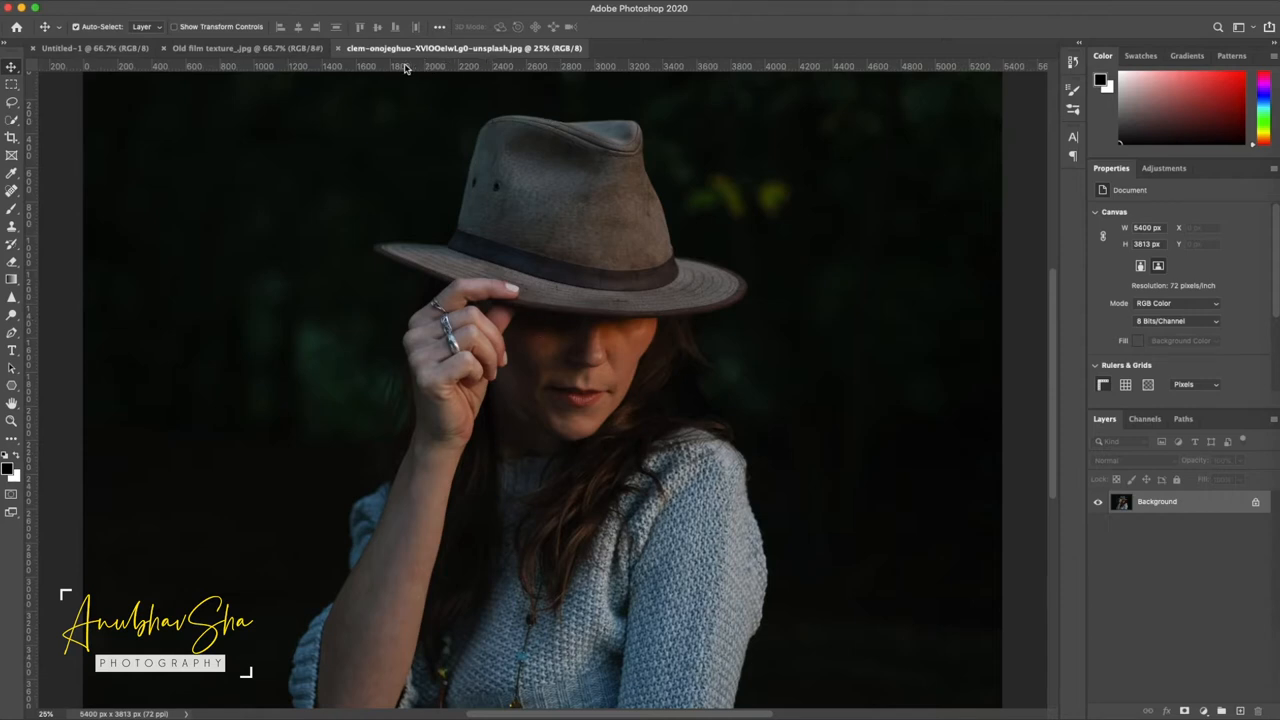
# Move the unlocked portrait layer into the film texture document and scale it up to cover the canvas.
pyautogui.click(248, 48)
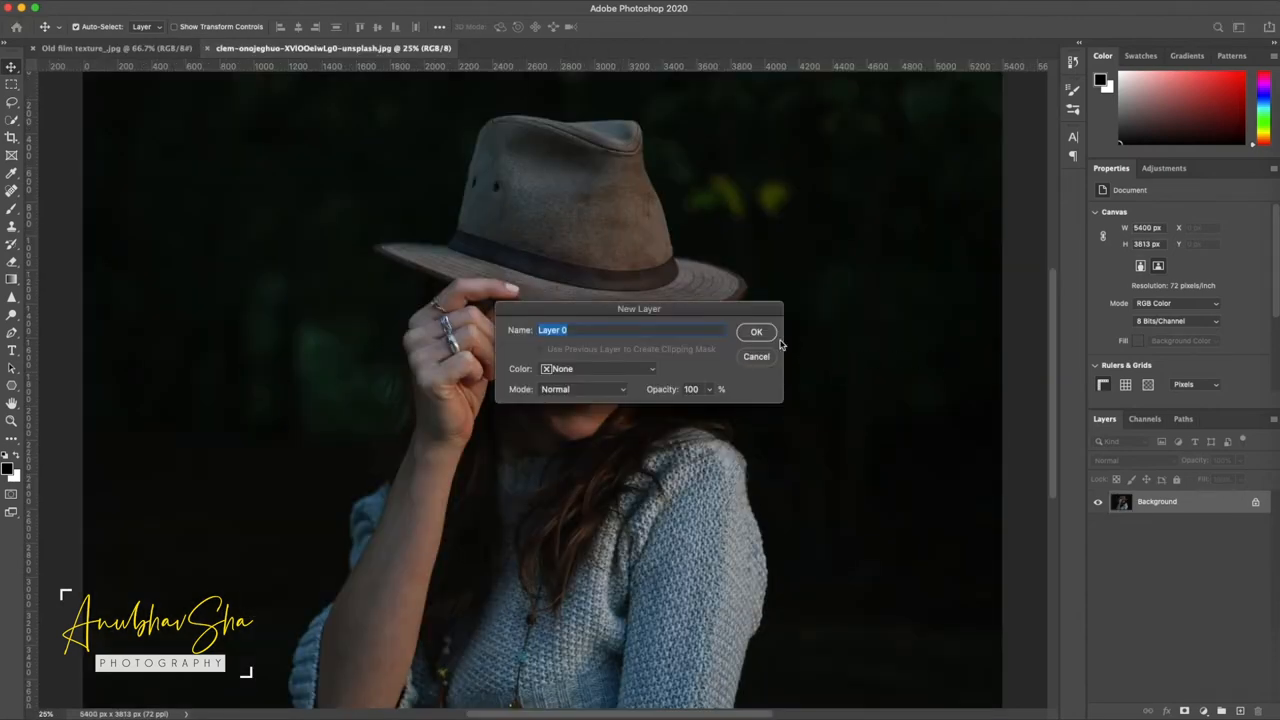
pyautogui.click(756, 332)
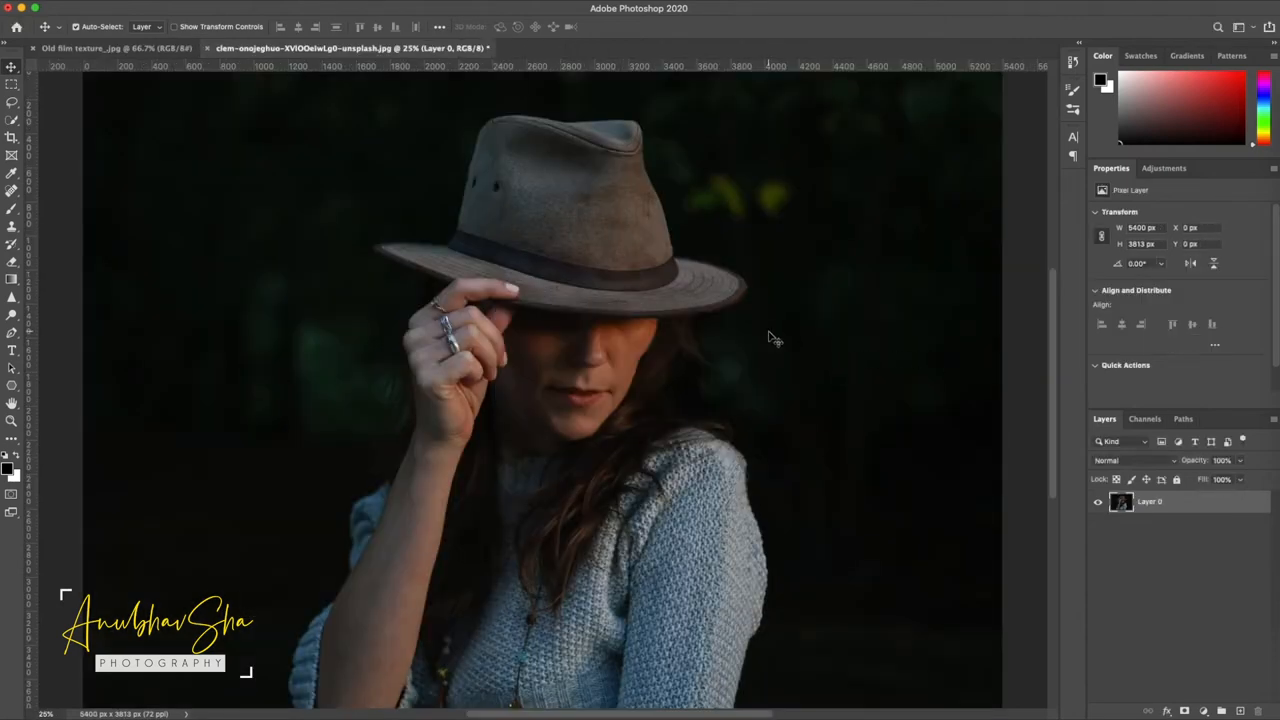
pyautogui.press('v')
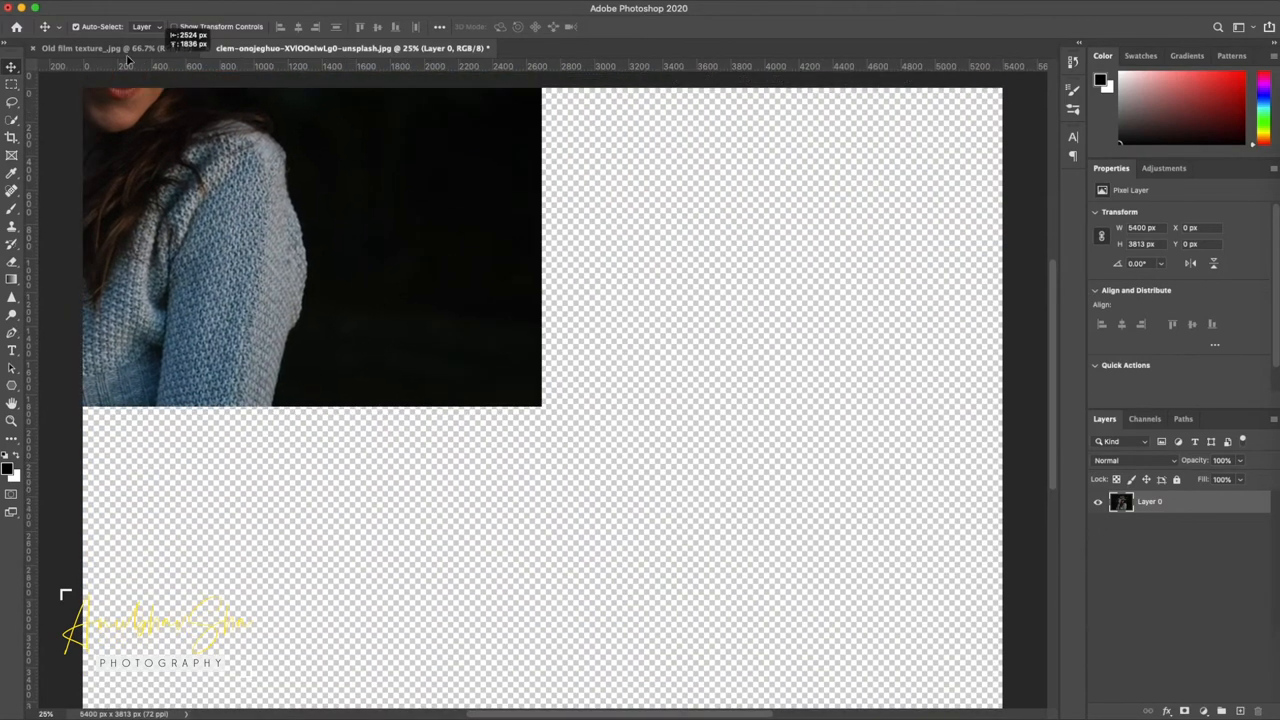
pyautogui.click(90, 48)
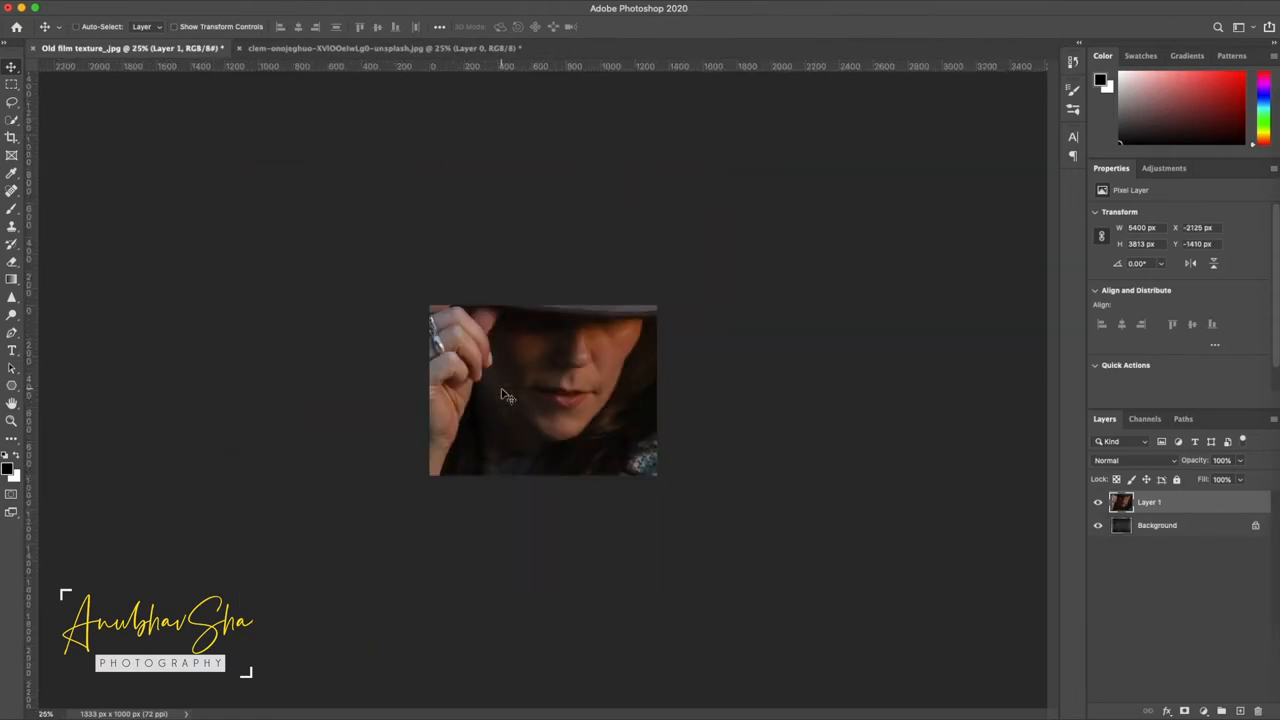
pyautogui.press('cmd+t')
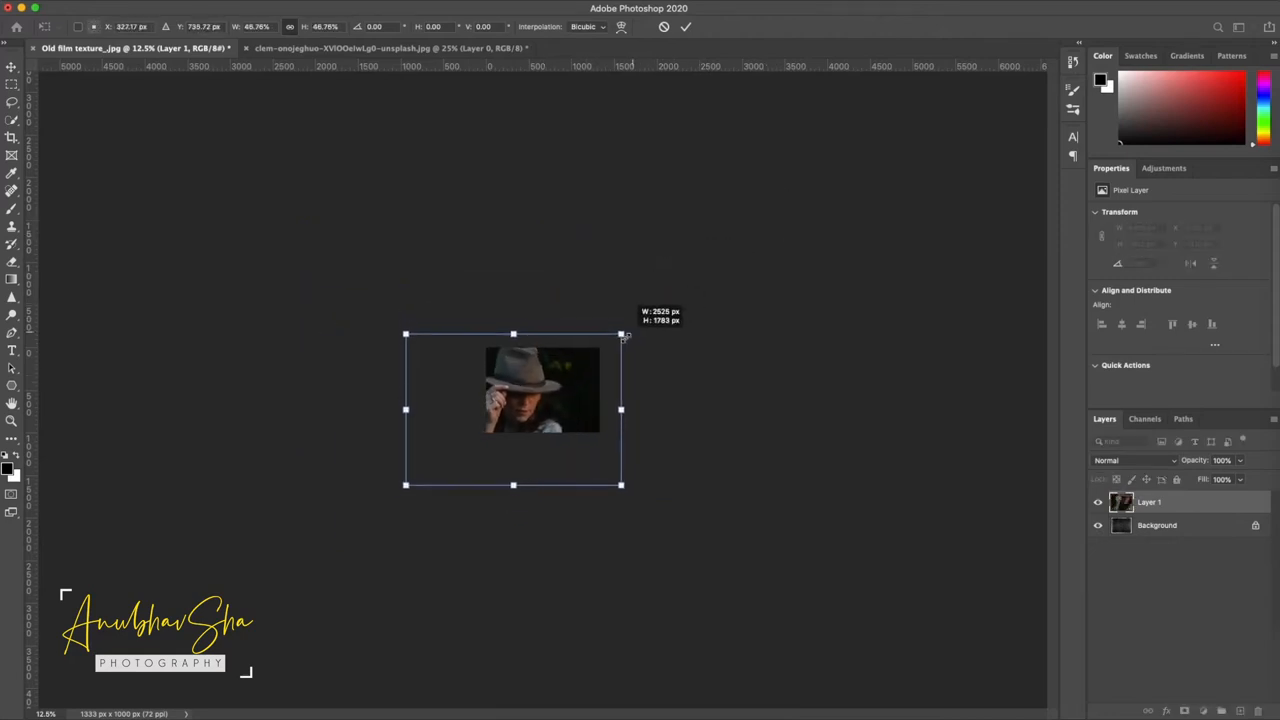
pyautogui.moveTo(620, 336); pyautogui.dragTo(632, 336)
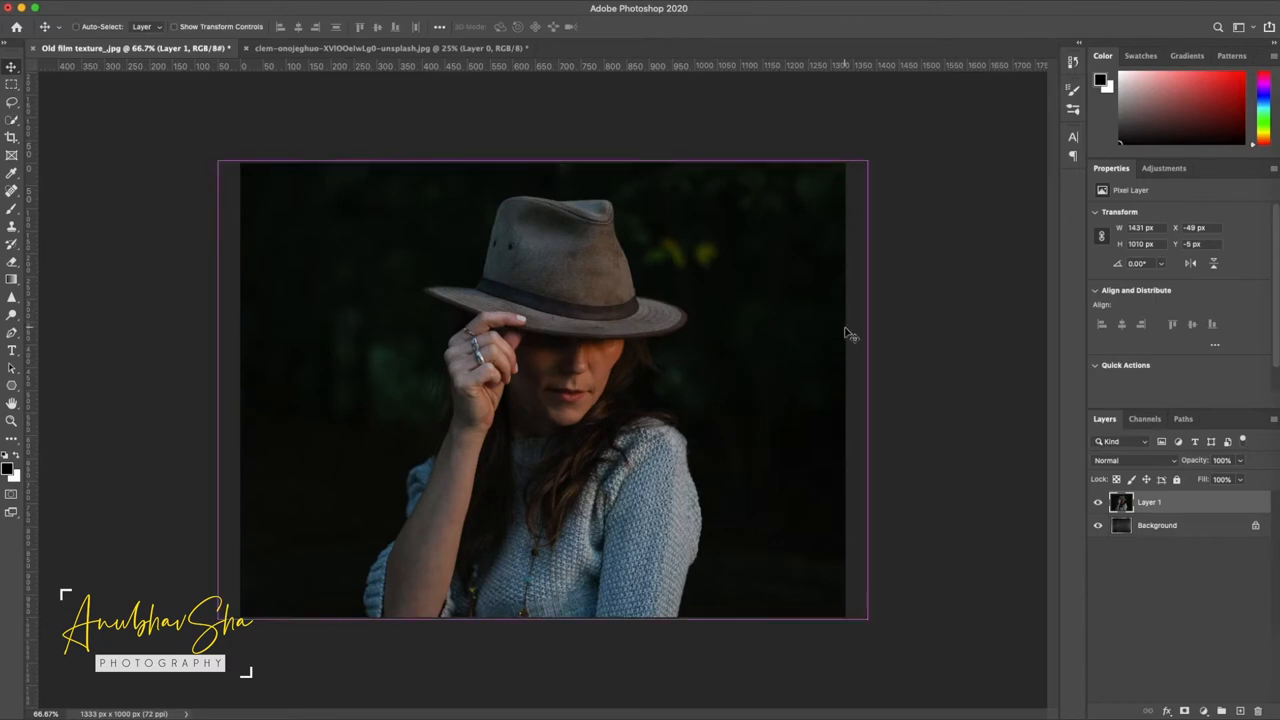
# Crop the document to the canvas, name the layer Model and duplicate it.
pyautogui.press('cmd+a')
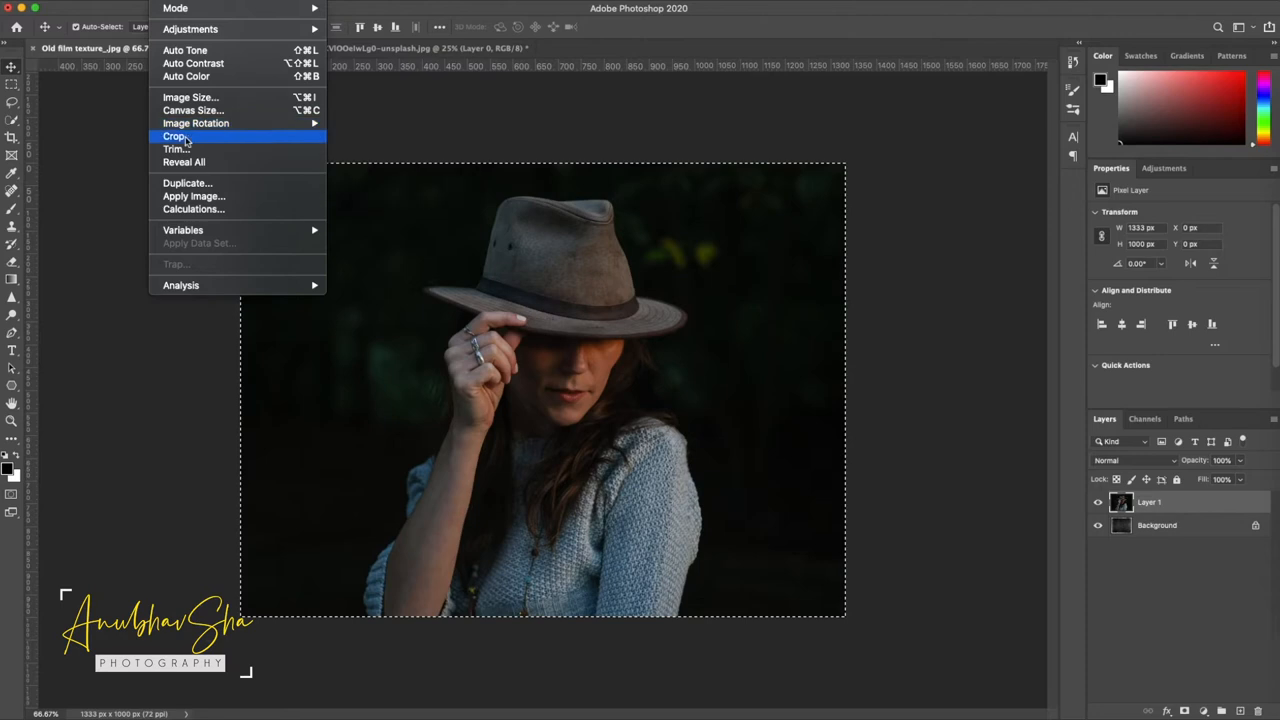
pyautogui.press('cmd+d')
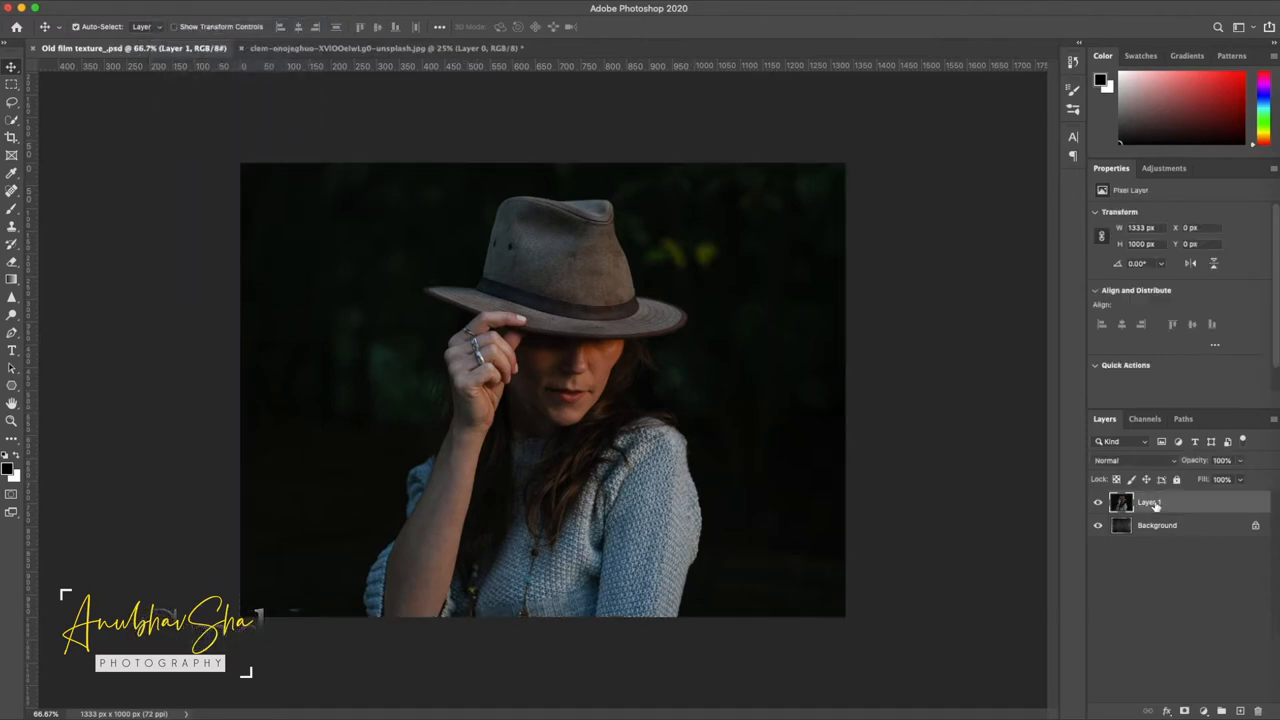
pyautogui.doubleClick(1148, 502)
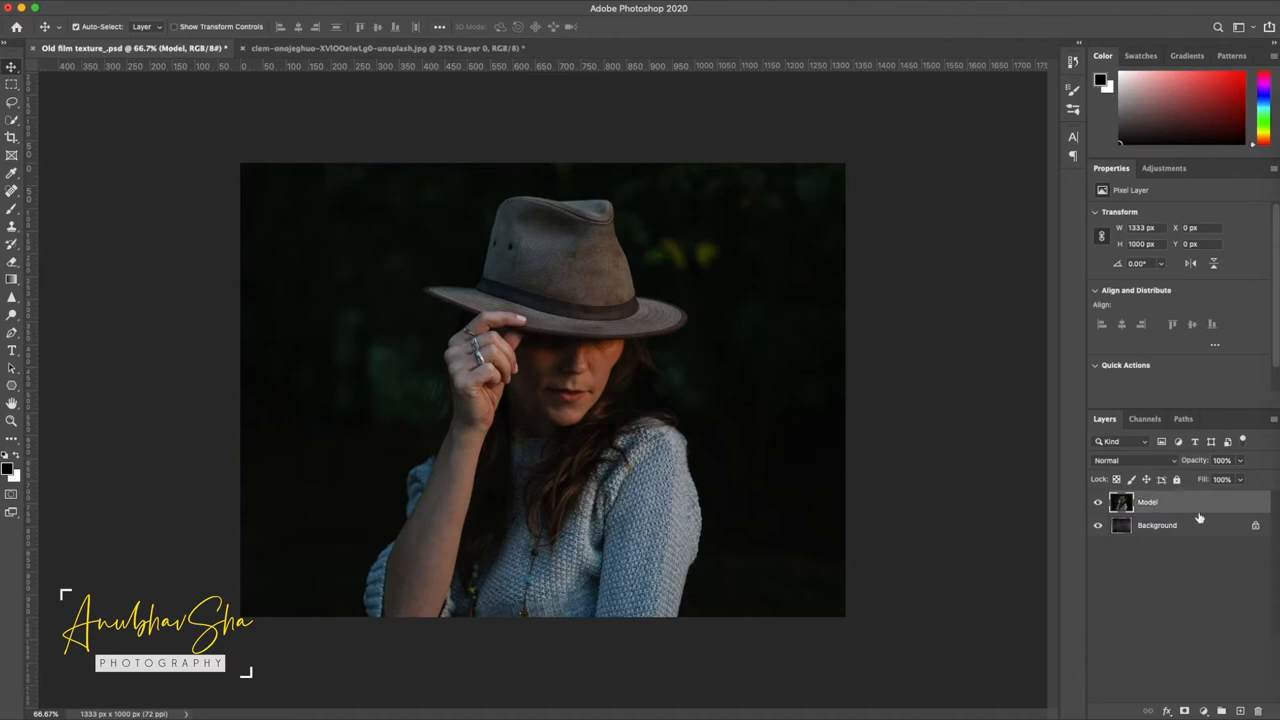
pyautogui.press('cmd+j')
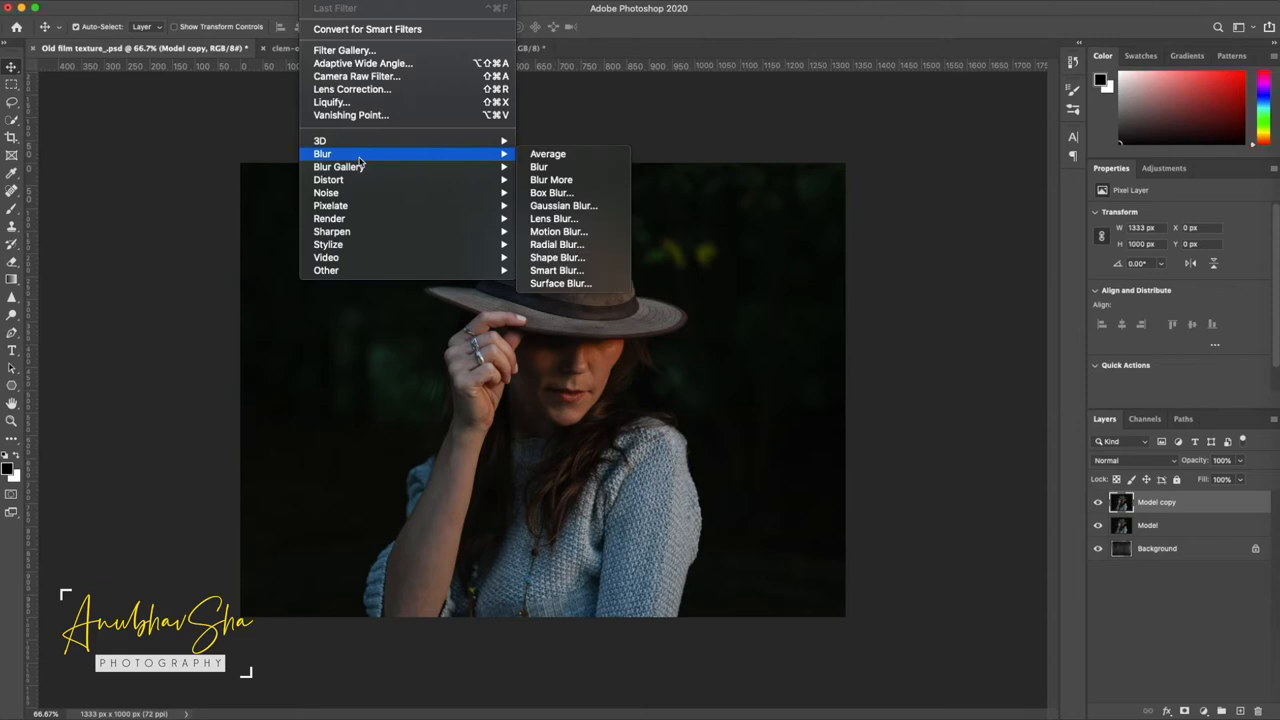
# Apply a Gaussian Blur to the Model copy layer.
pyautogui.click(564, 204)
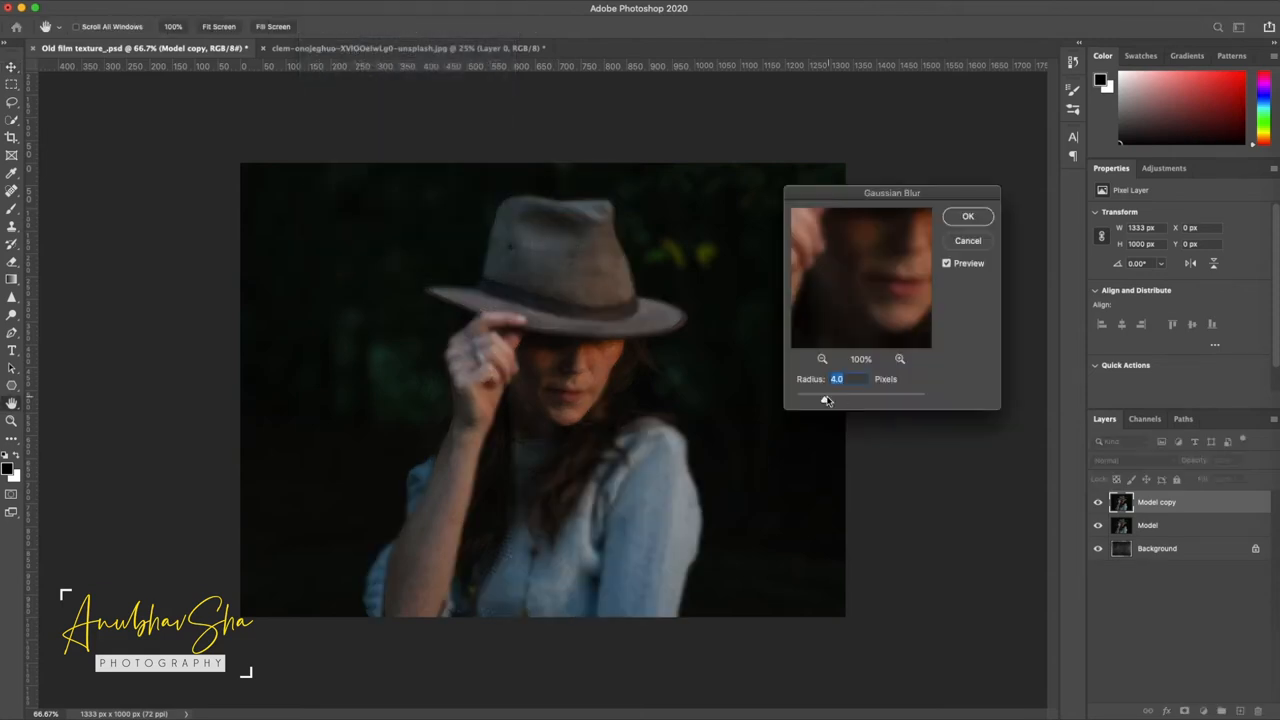
pyautogui.moveTo(824, 400); pyautogui.dragTo(832, 400)
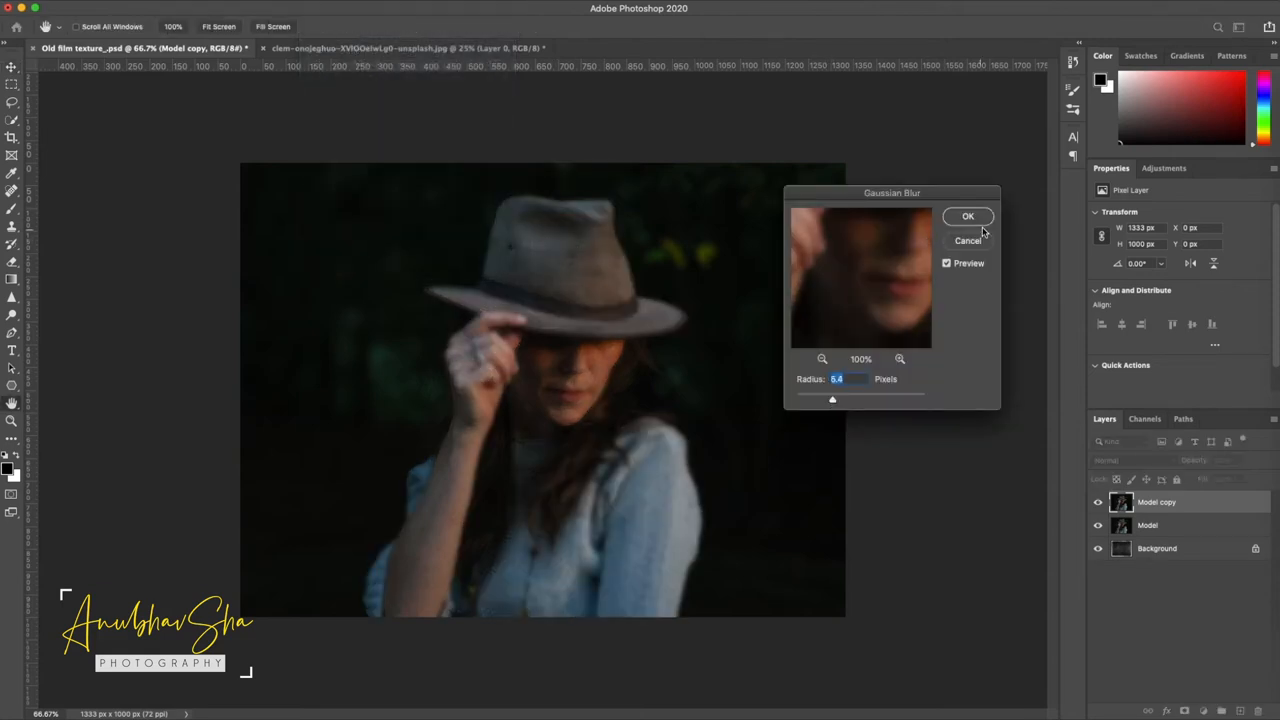
pyautogui.click(968, 216)
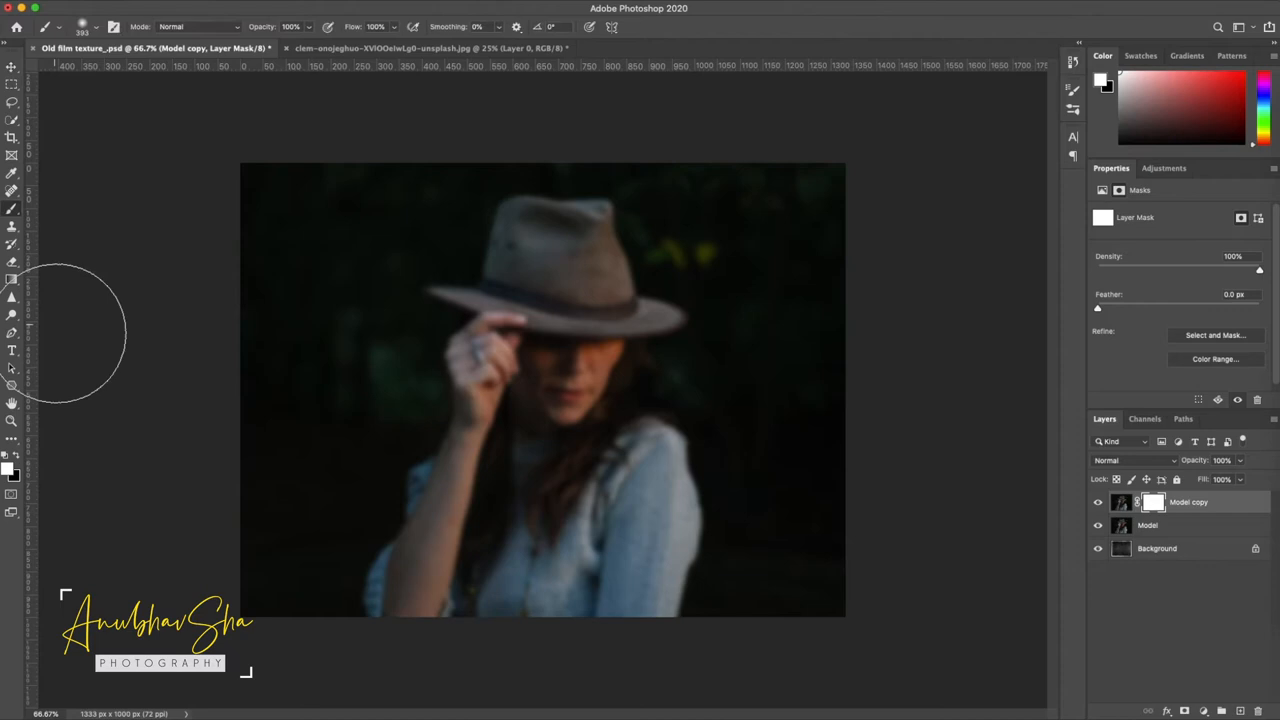
pyautogui.moveTo(600, 370)
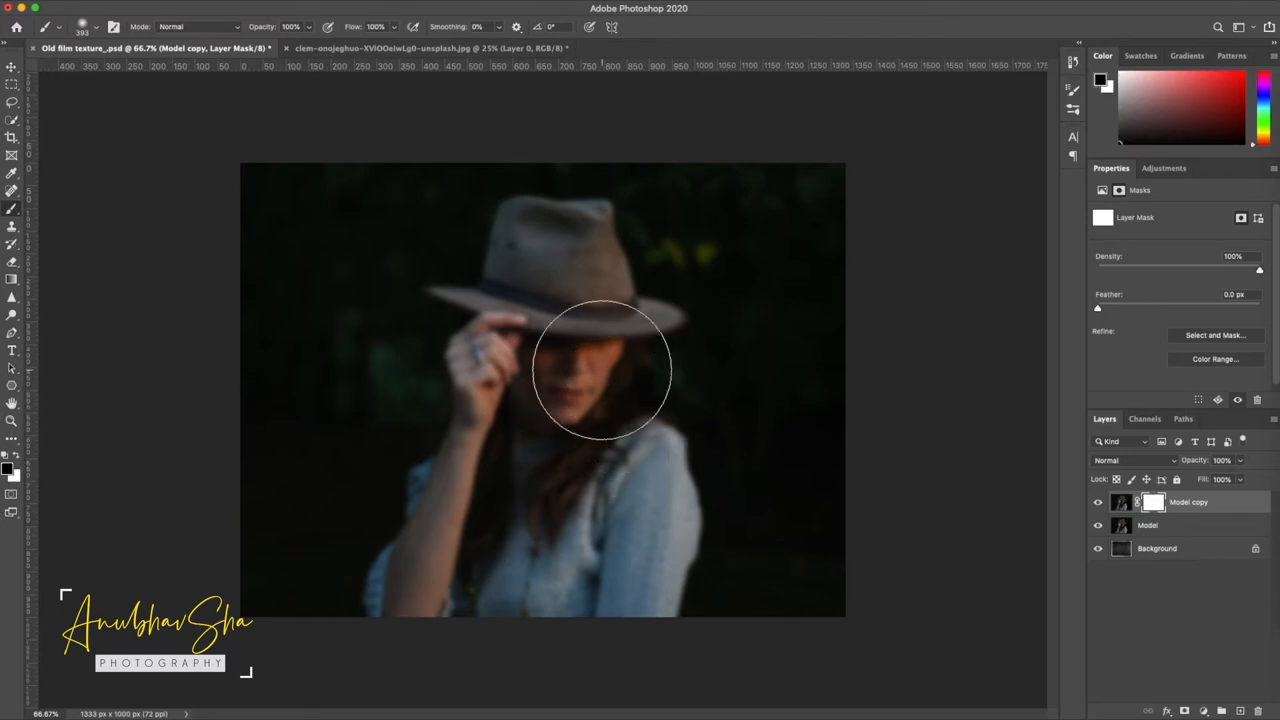
# Paint black on the blurred copy's mask over the woman's face and hand so they show sharp.
pyautogui.click(82, 28)
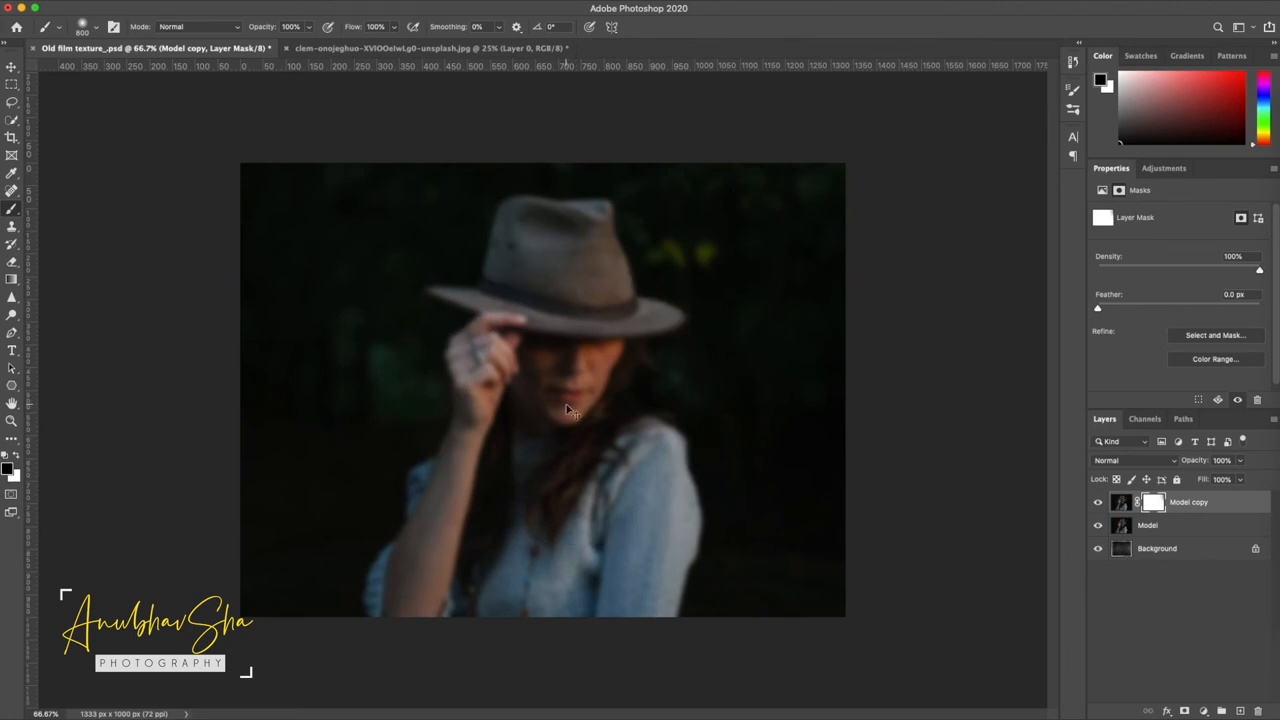
pyautogui.click(570, 404)
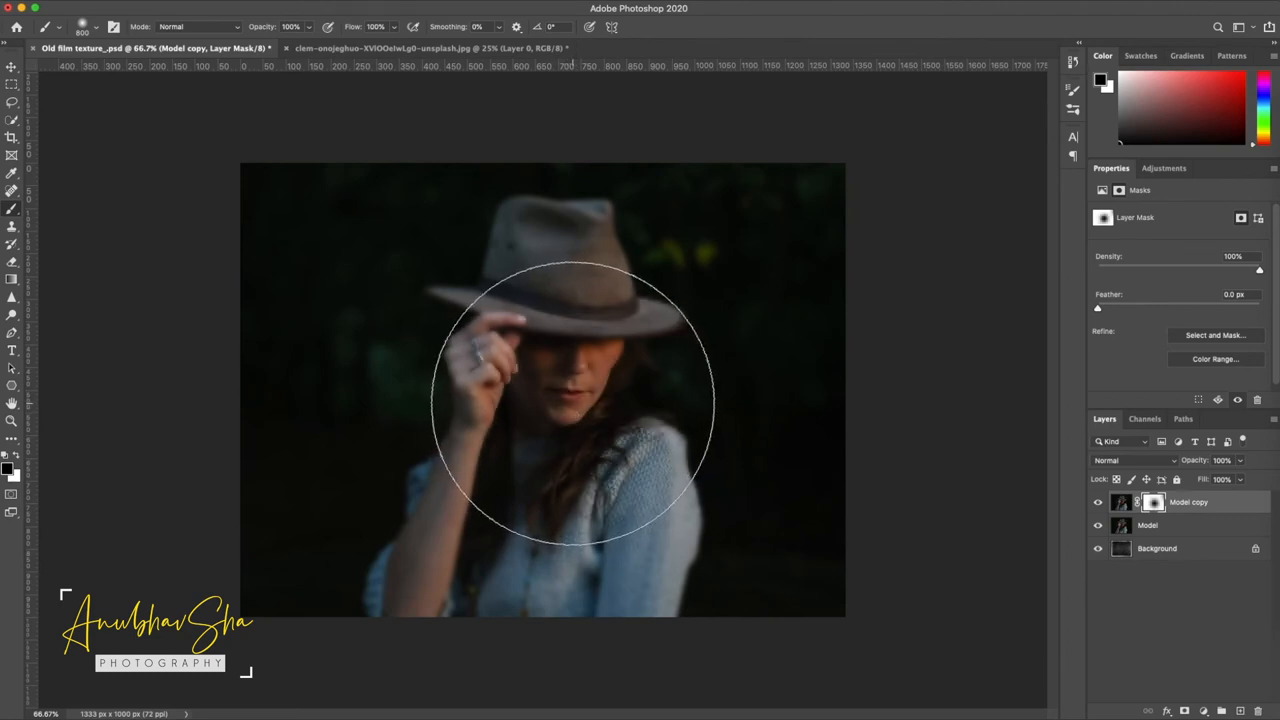
pyautogui.click(1148, 524)
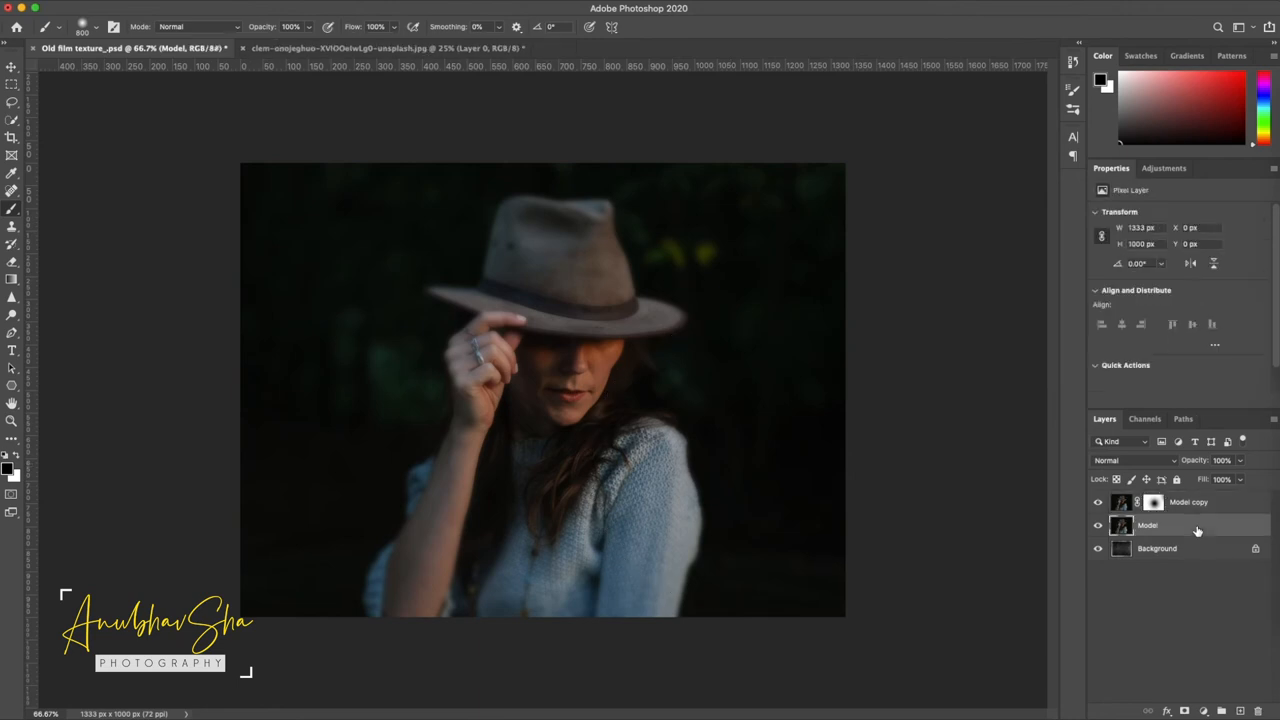
# Convert the model layers to a smart object and bring up Camera Raw's Effects settings.
pyautogui.rightClick(1148, 524)
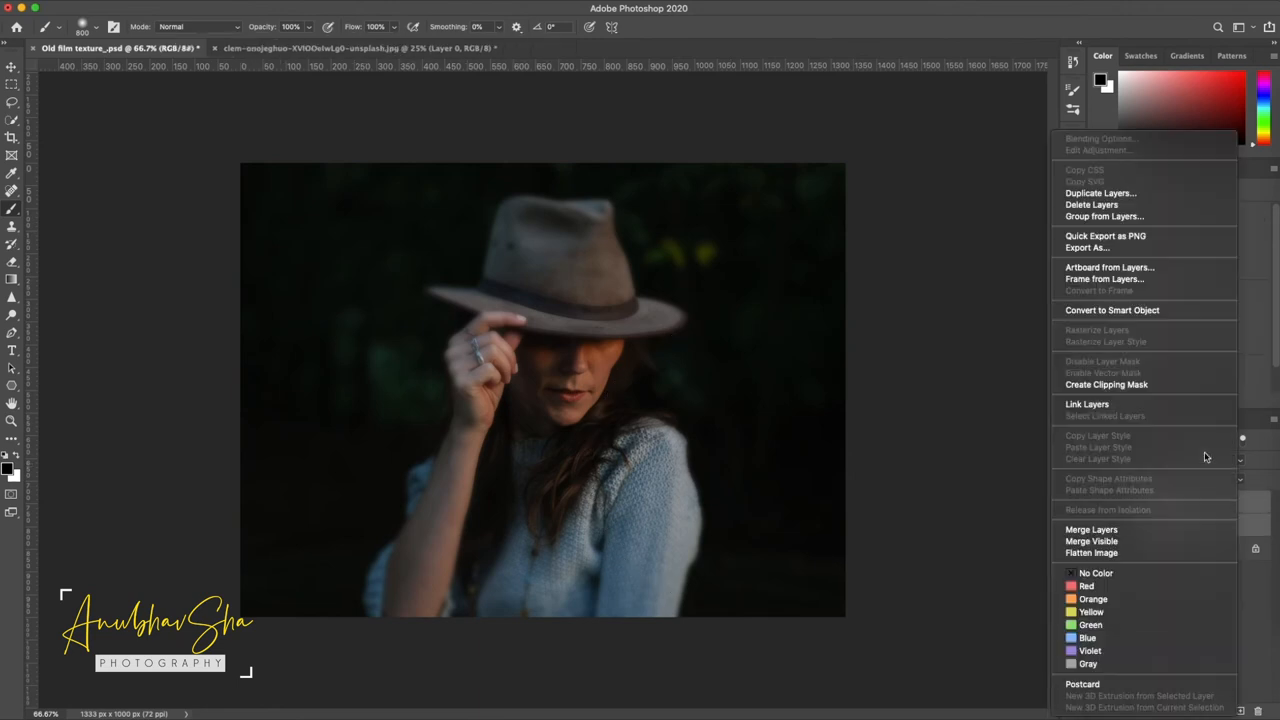
pyautogui.click(1112, 310)
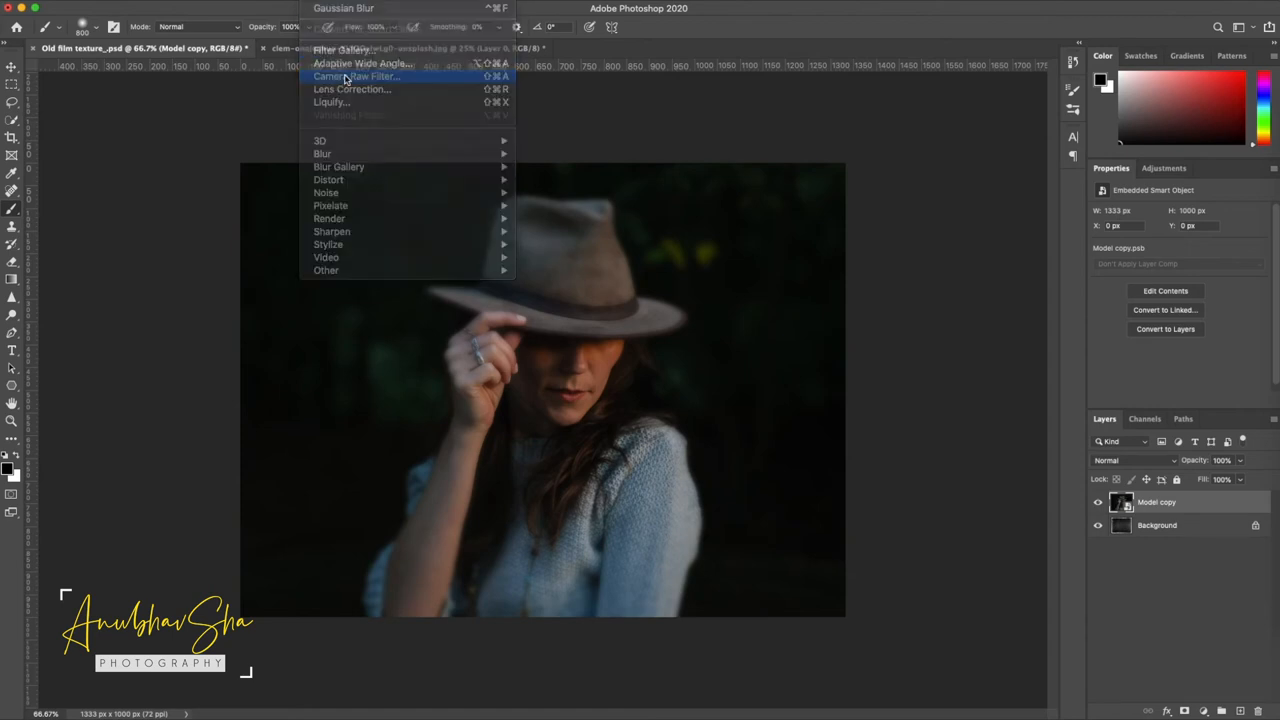
pyautogui.click(356, 76)
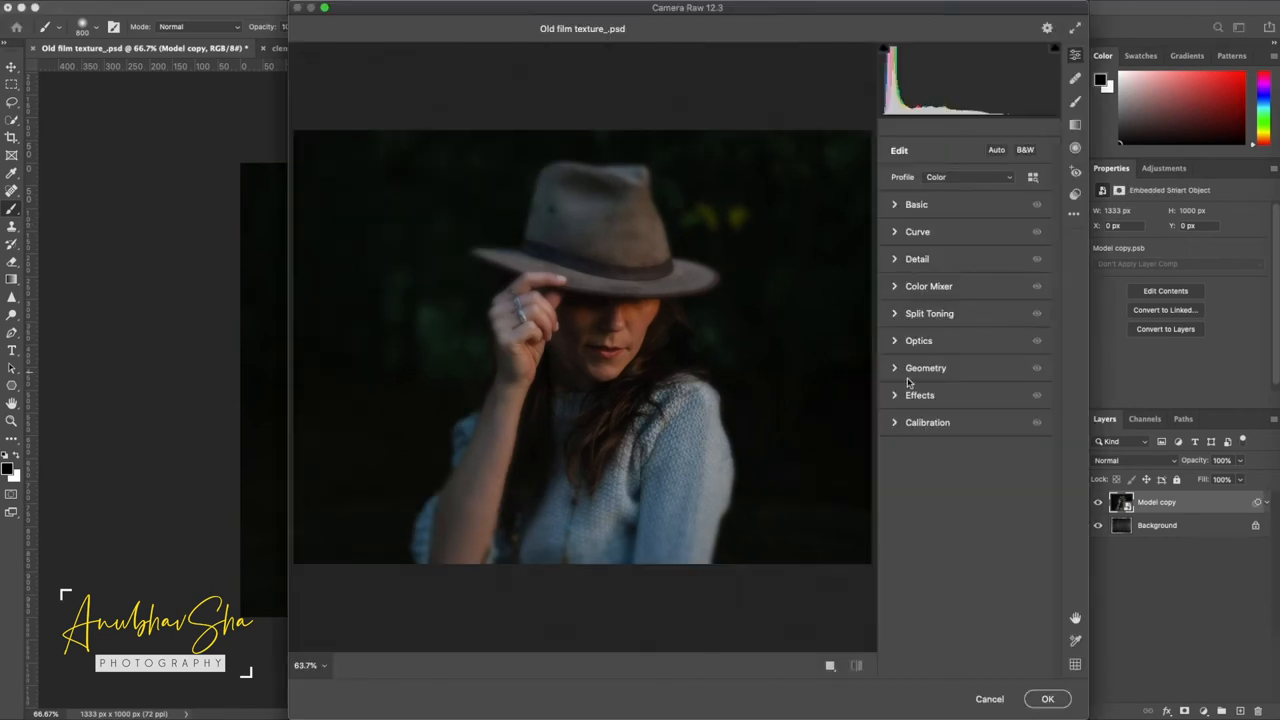
pyautogui.click(920, 394)
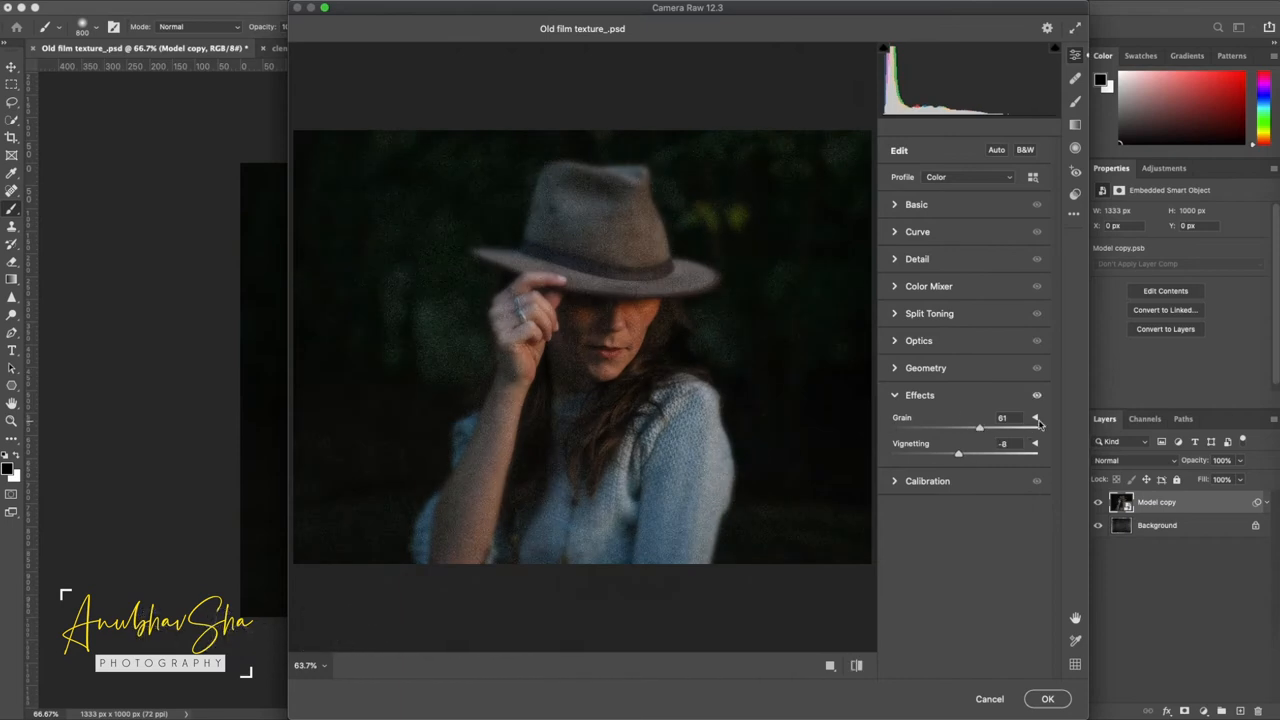
# Apply Grain 80 and Vignetting -100 with adjusted midpoint to the smart object.
pyautogui.click(1036, 418)
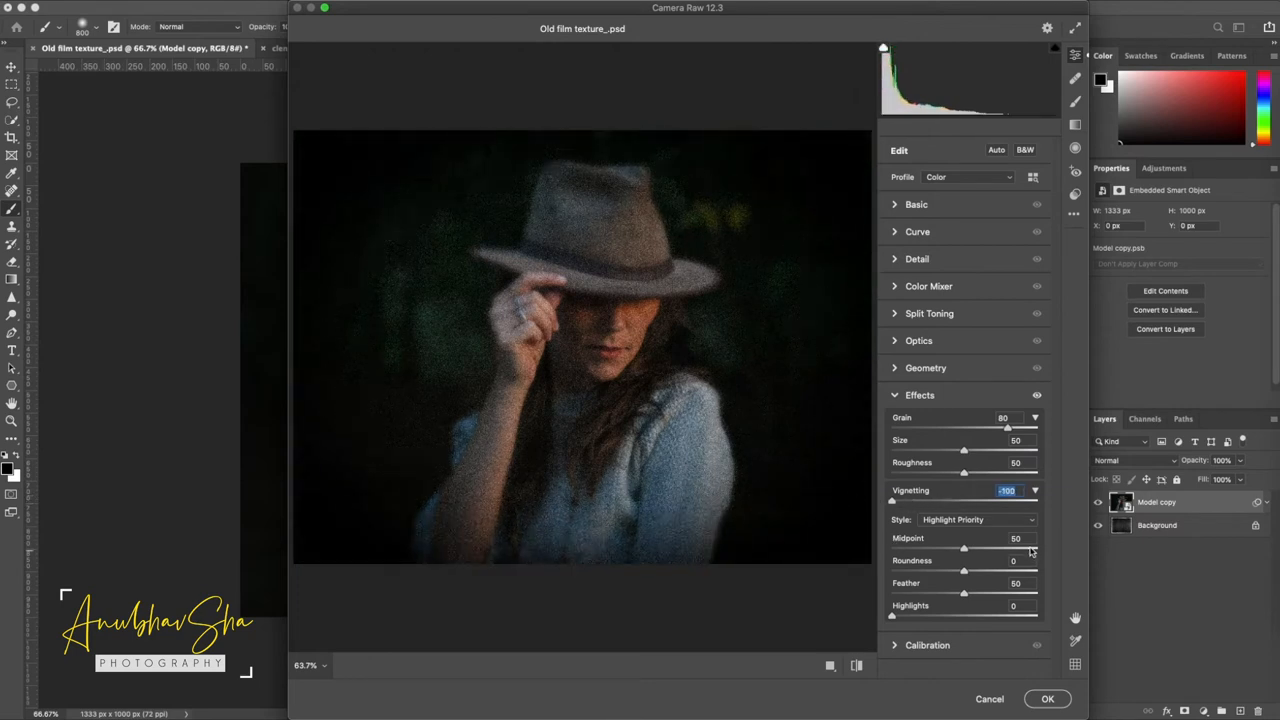
pyautogui.click(1016, 538)
pyautogui.write('35')
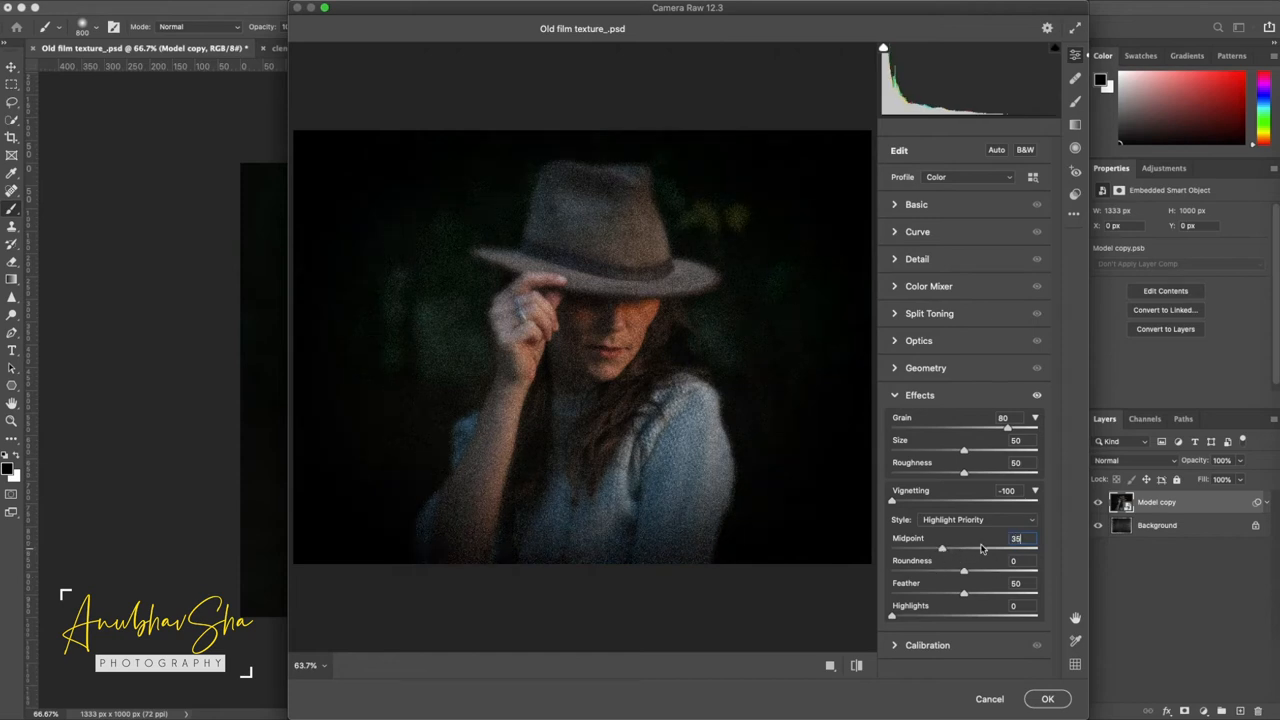
pyautogui.click(1016, 538)
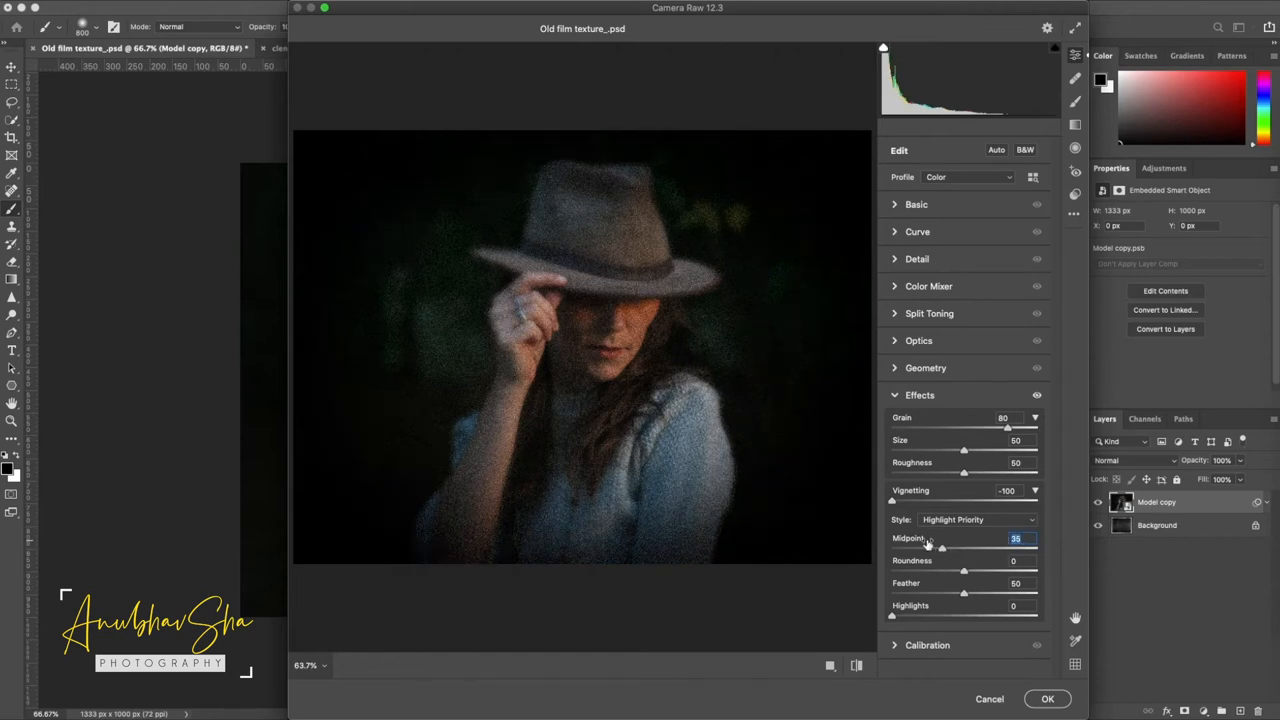
pyautogui.moveTo(936, 548); pyautogui.dragTo(950, 548)
pyautogui.write('10')
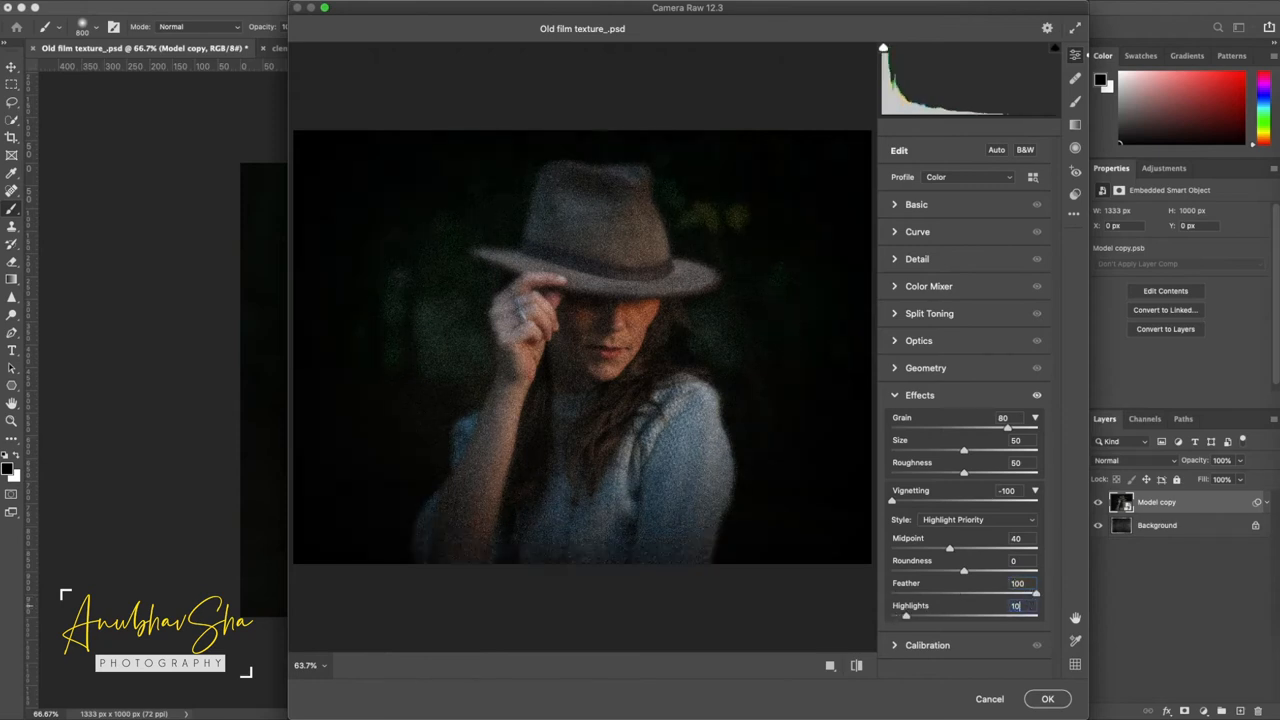
pyautogui.click(1048, 698)
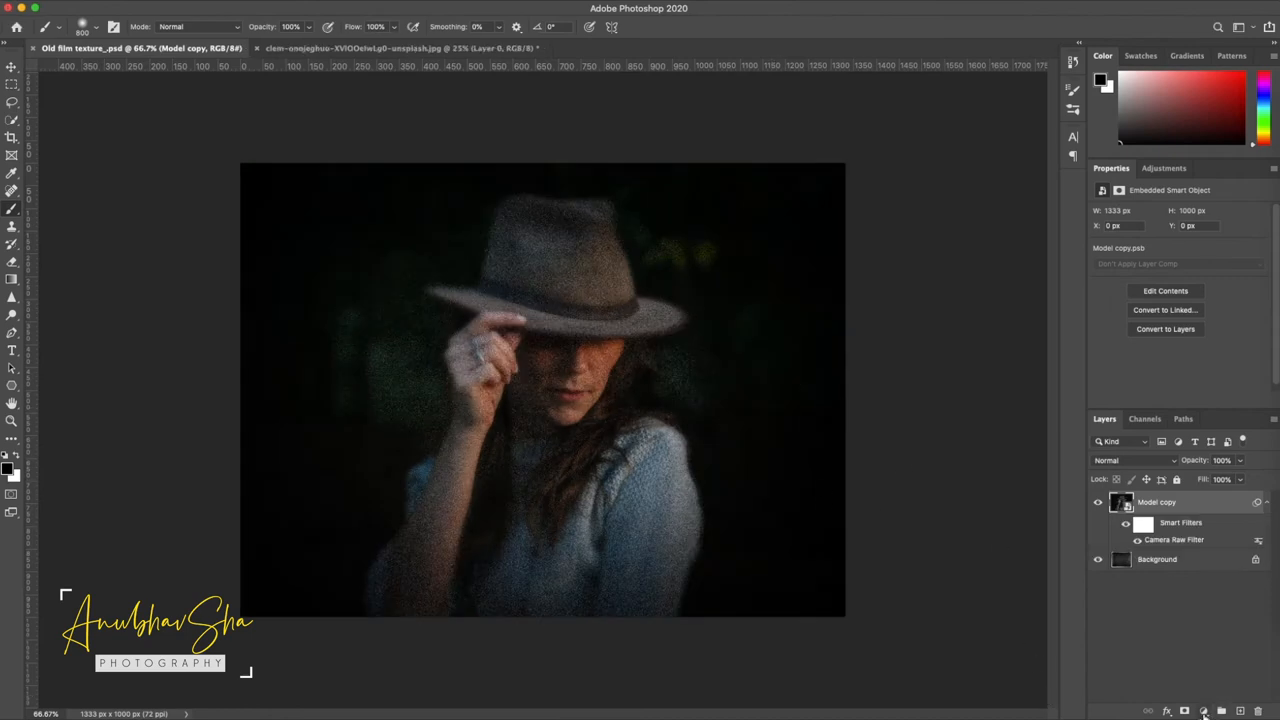
pyautogui.click(1204, 712)
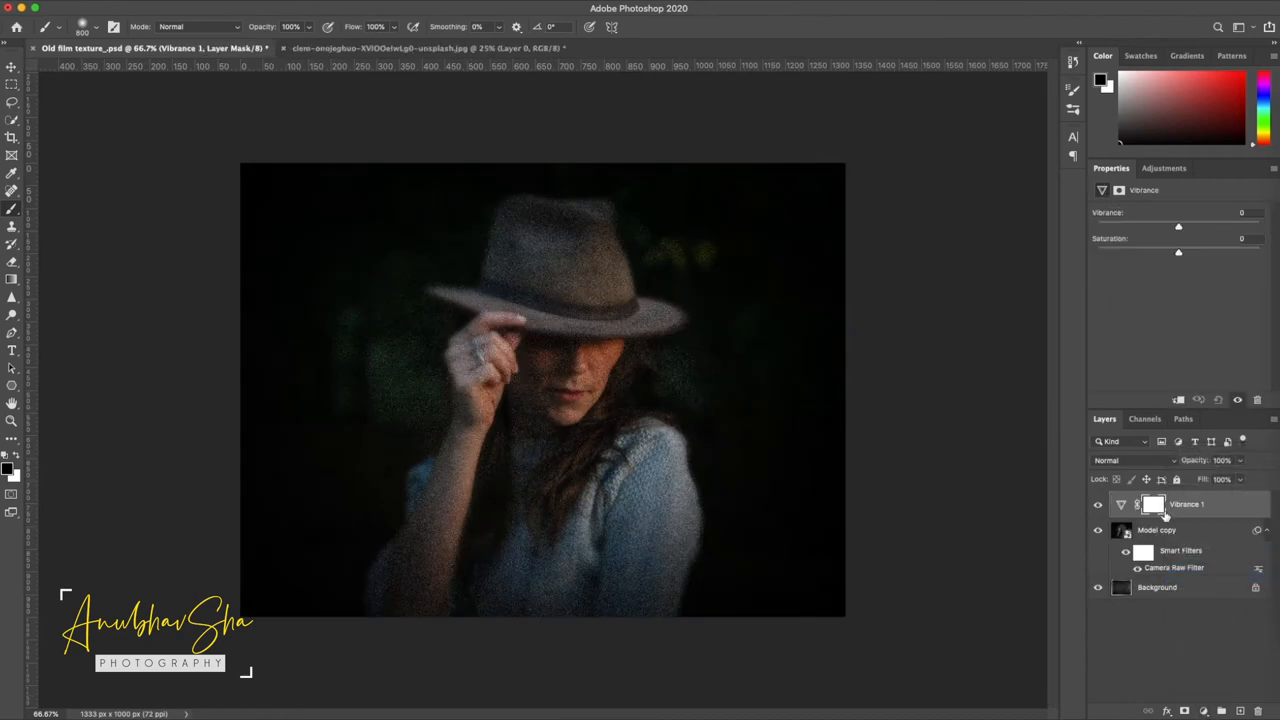
# Adjust the Vibrance layer and bring up the adjustment layer menu.
pyautogui.moveTo(1178, 226); pyautogui.dragTo(1144, 226)
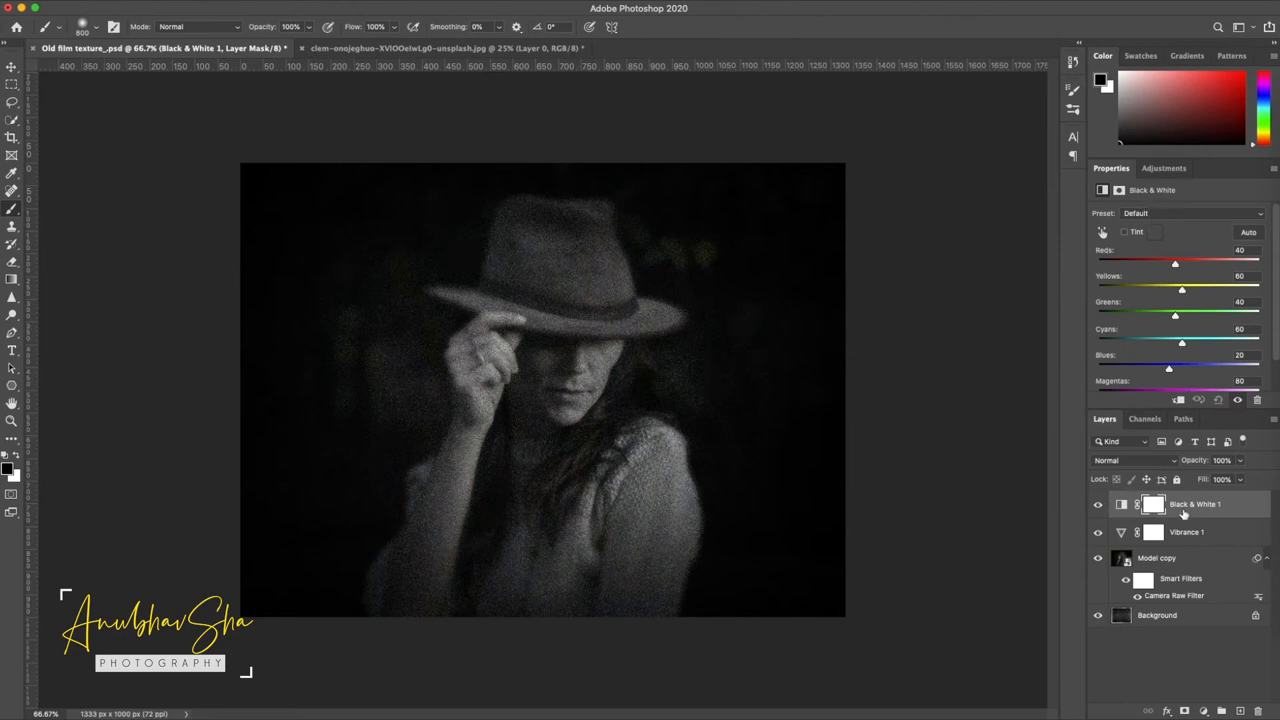
pyautogui.click(1164, 168)
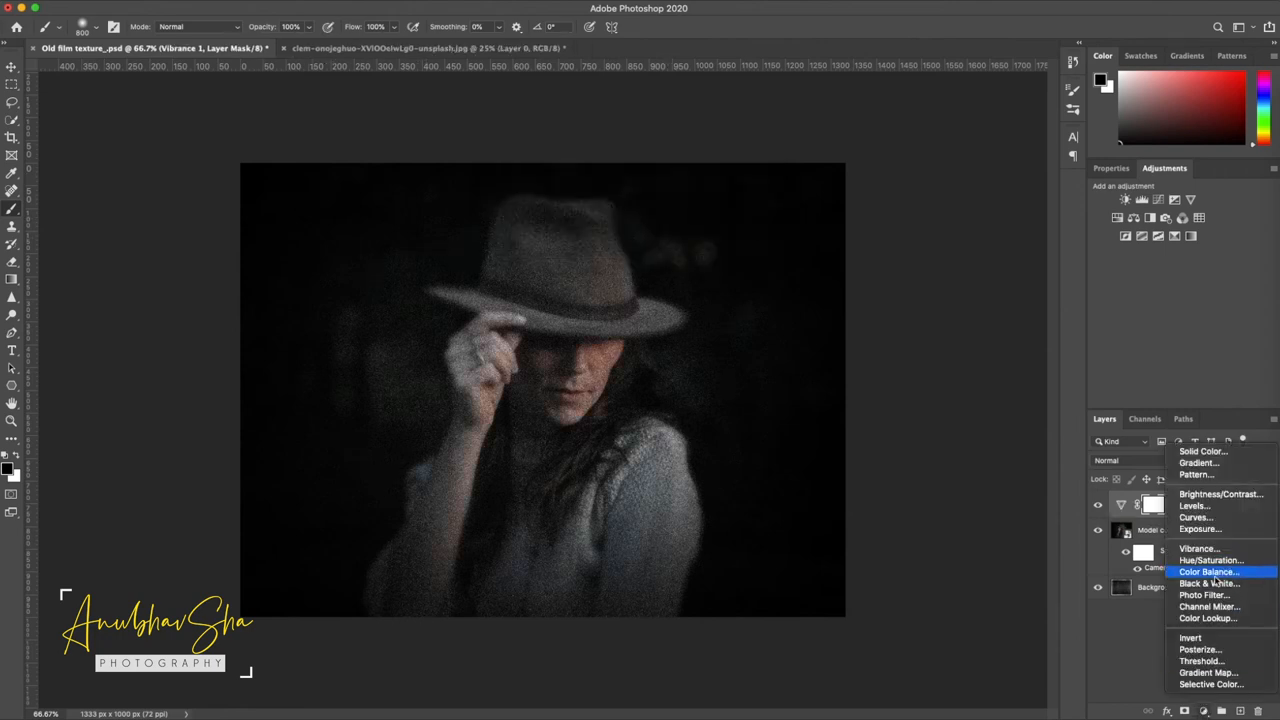
# Add a Black & White layer with brightened reds and yellows, blended as Difference at low opacity.
pyautogui.click(1208, 584)
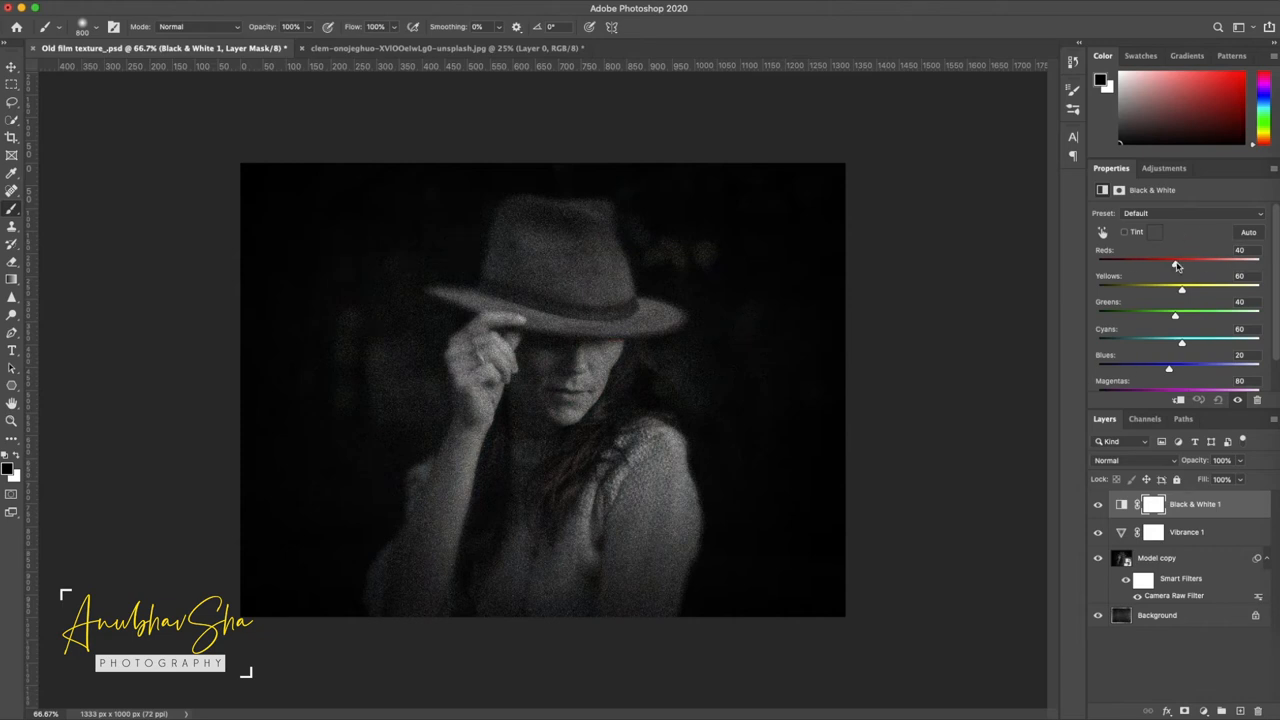
pyautogui.moveTo(1176, 260); pyautogui.dragTo(1258, 260)
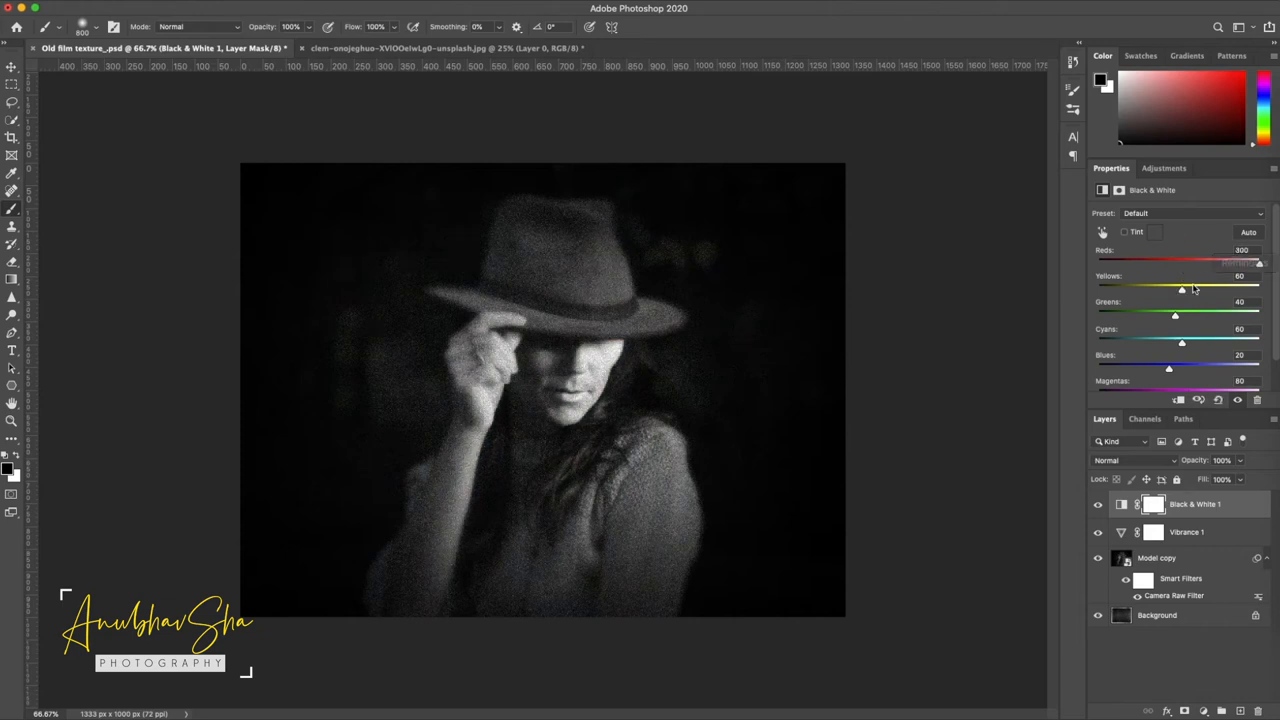
pyautogui.click(1130, 460)
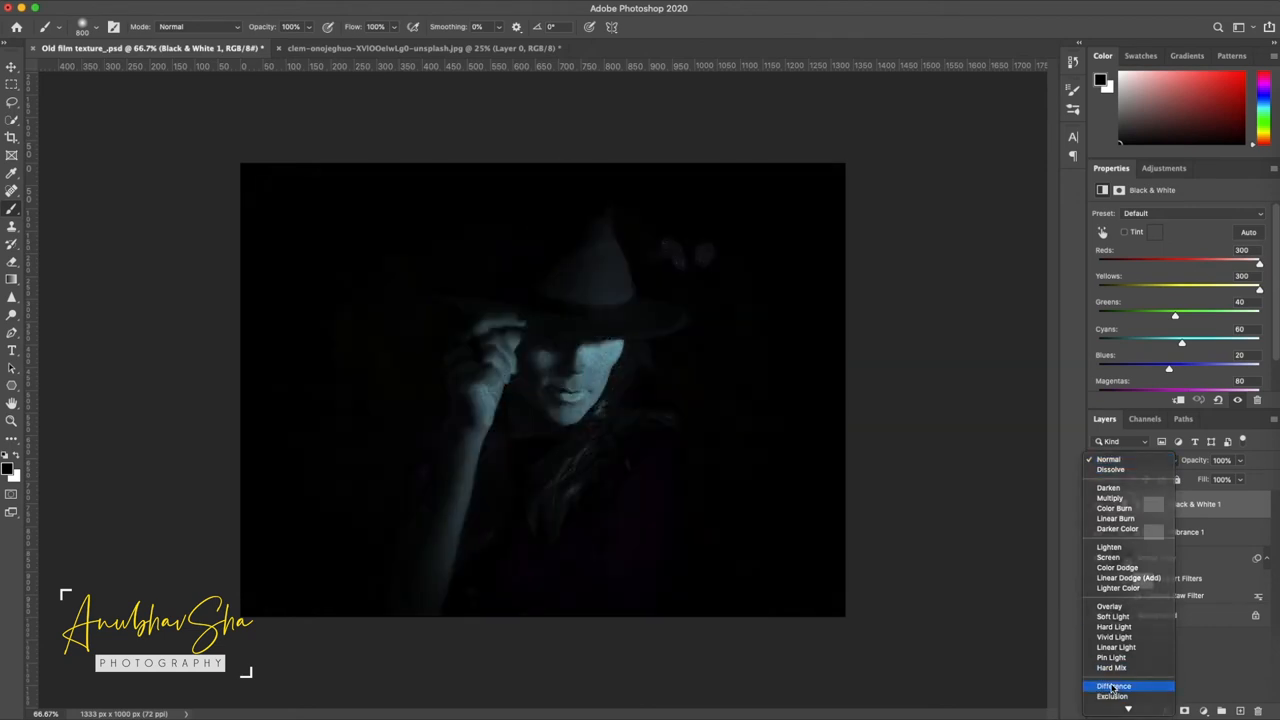
pyautogui.click(1114, 686)
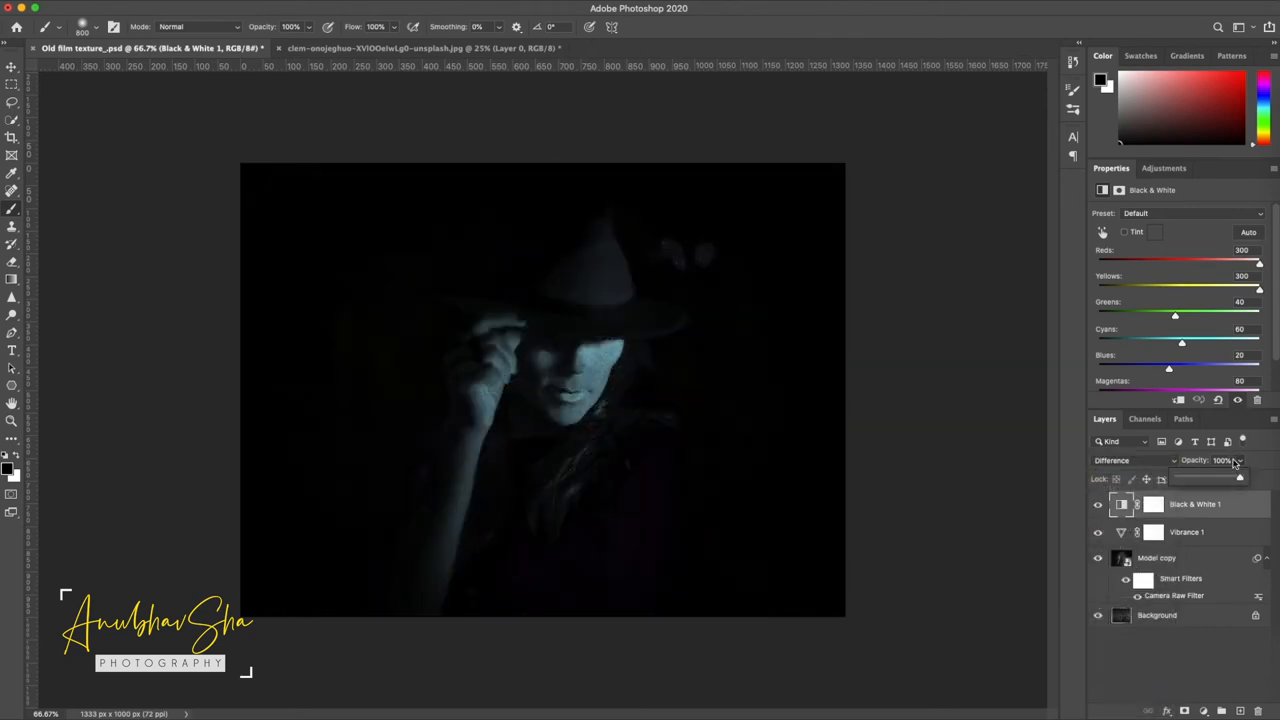
pyautogui.moveTo(1240, 478); pyautogui.dragTo(1188, 478)
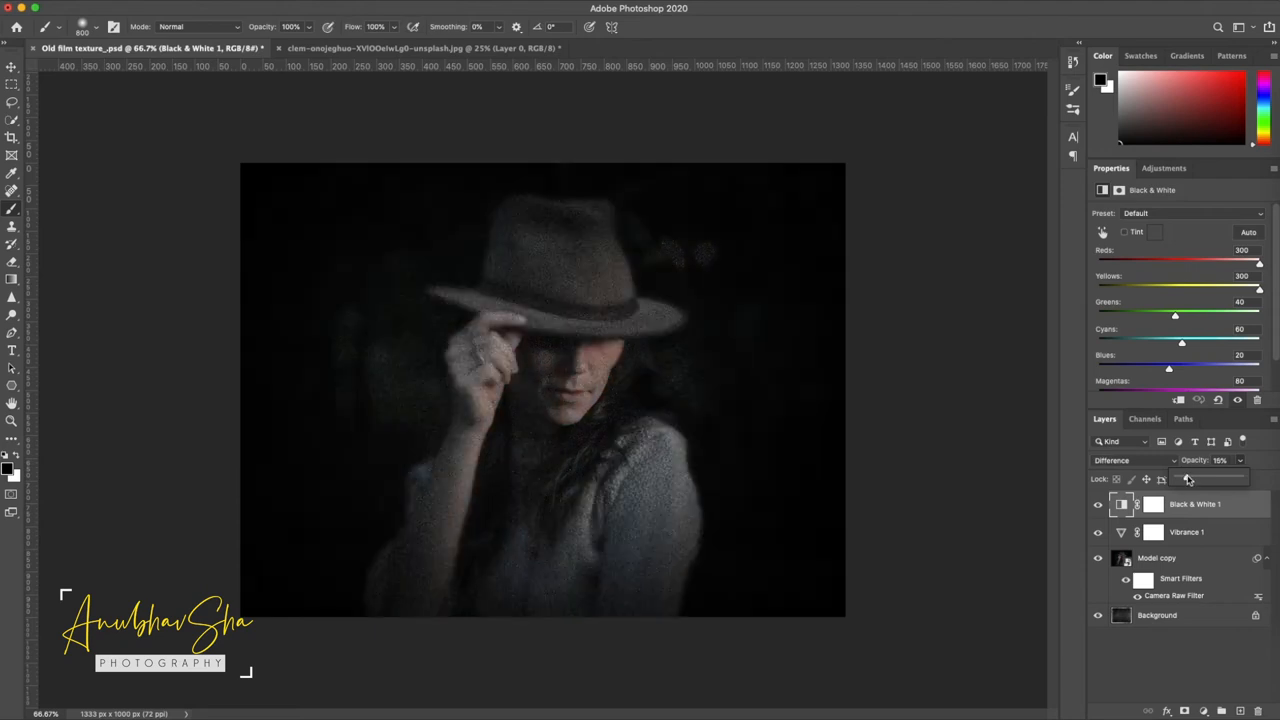
pyautogui.click(1156, 616)
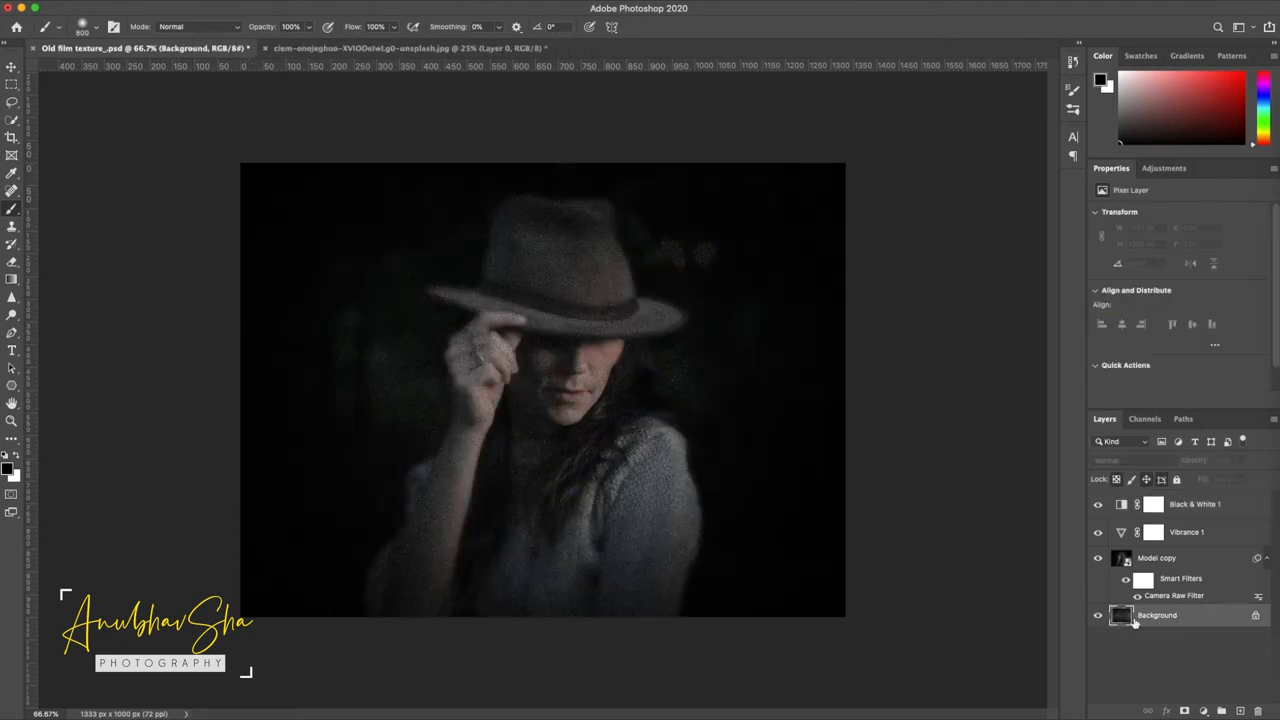
# Unlock the Background layer and place the old film texture over the portrait.
pyautogui.click(1156, 616)
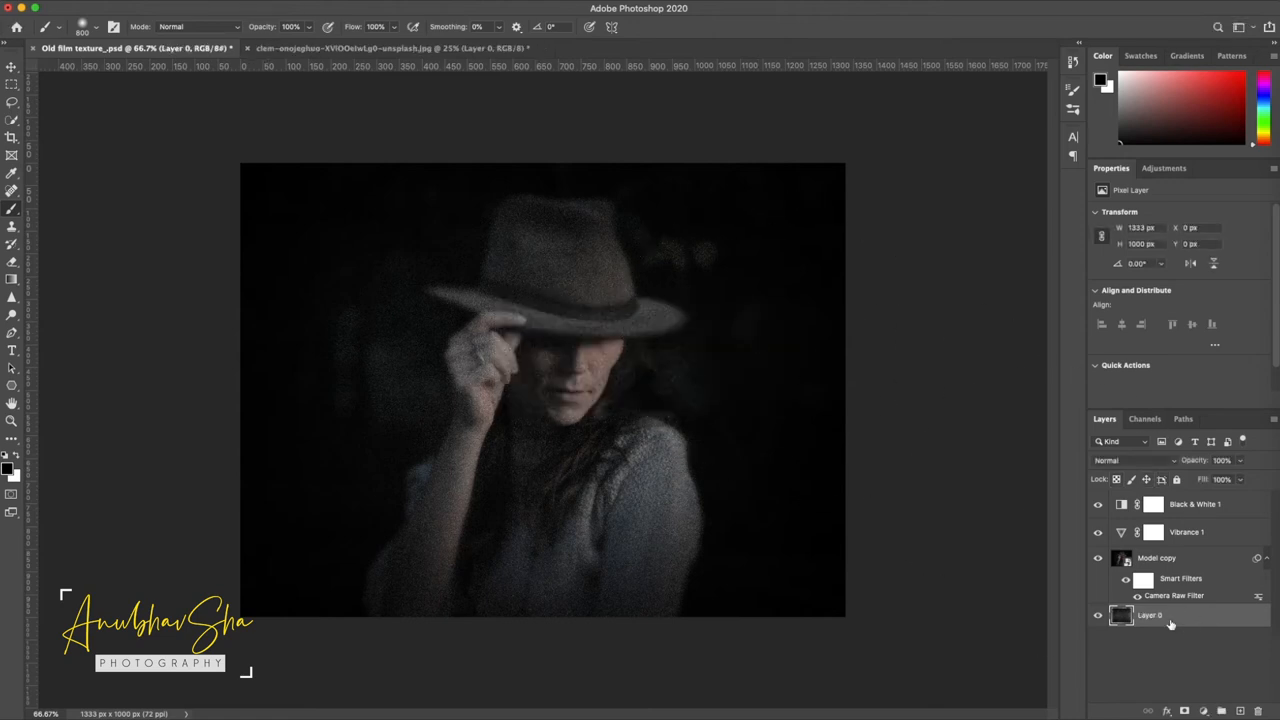
pyautogui.doubleClick(1150, 616)
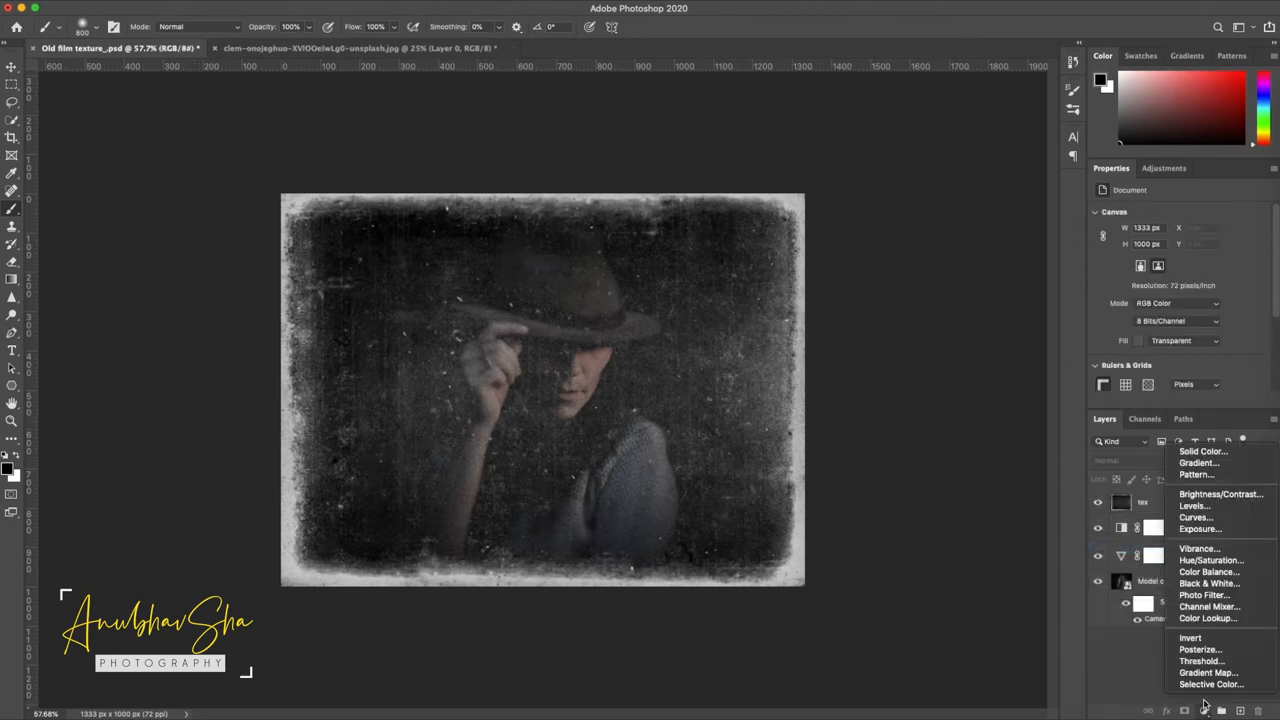
# Add a Color Balance layer shifting midtones toward red and yellow for a sepia tint.
pyautogui.click(1208, 572)
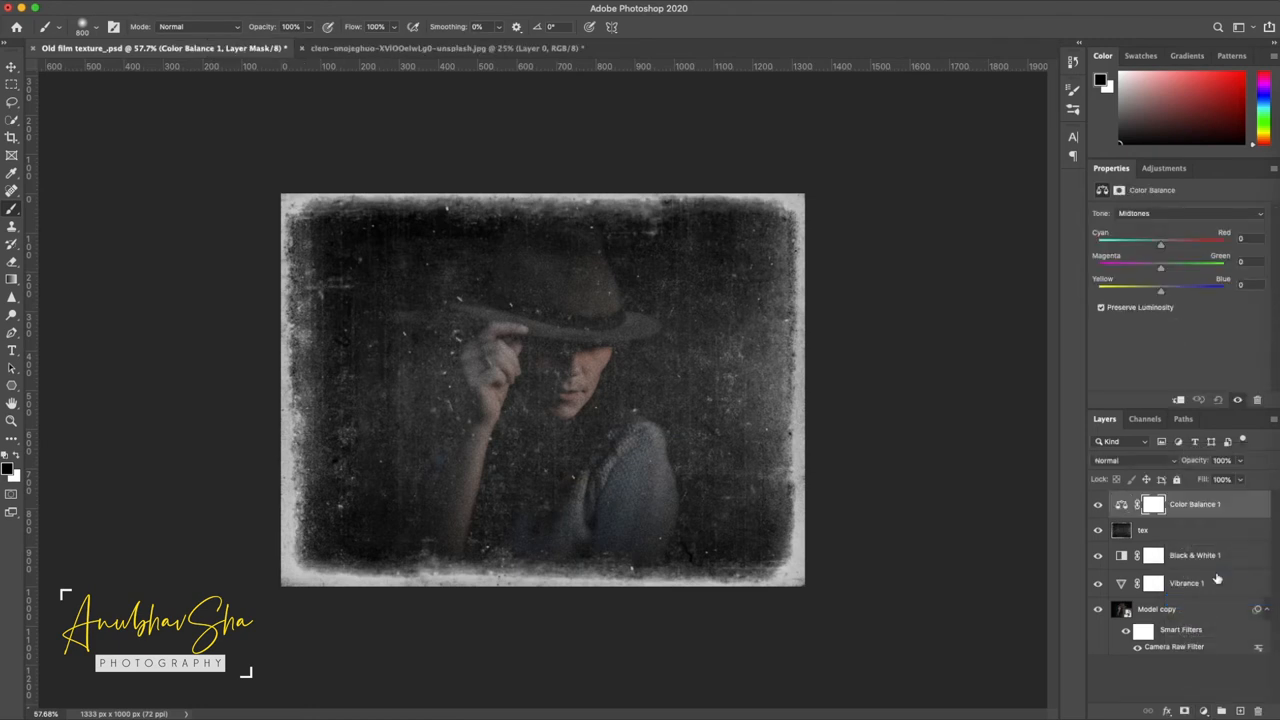
pyautogui.moveTo(1160, 244); pyautogui.dragTo(1164, 244)
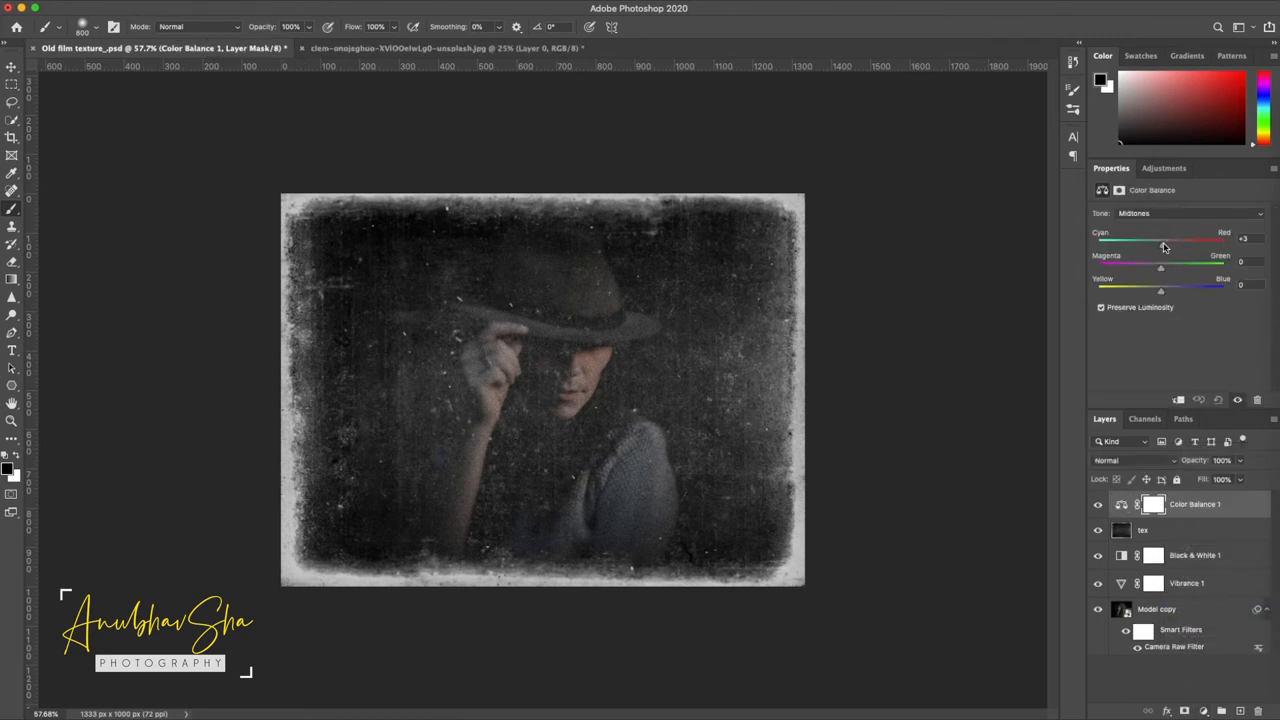
pyautogui.moveTo(1164, 240); pyautogui.dragTo(1176, 240)
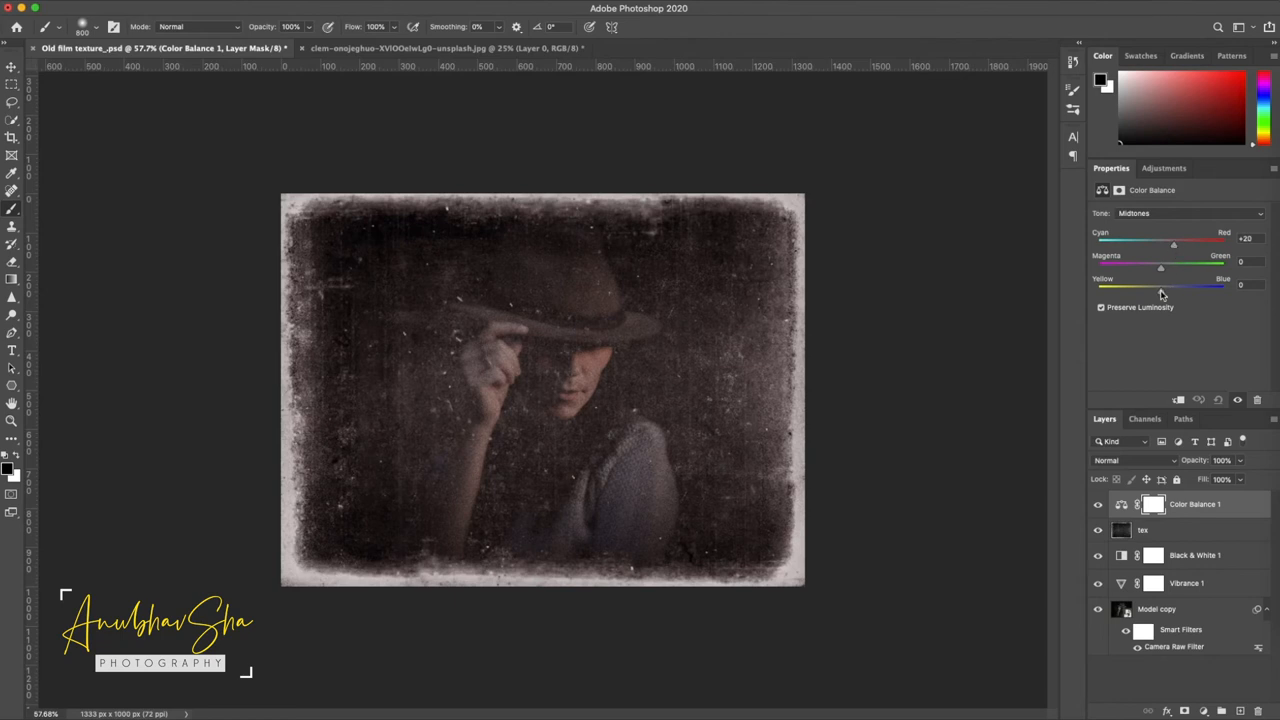
pyautogui.moveTo(1172, 284); pyautogui.dragTo(1148, 284)
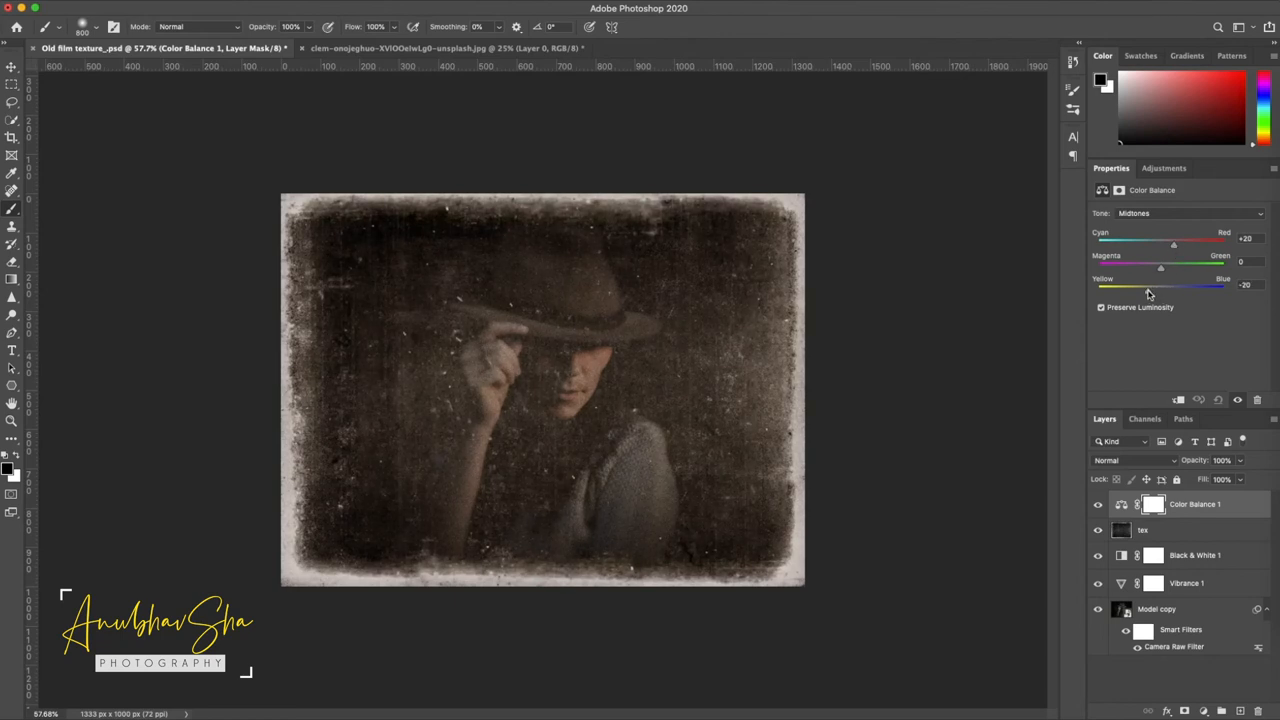
pyautogui.moveTo(668, 520)
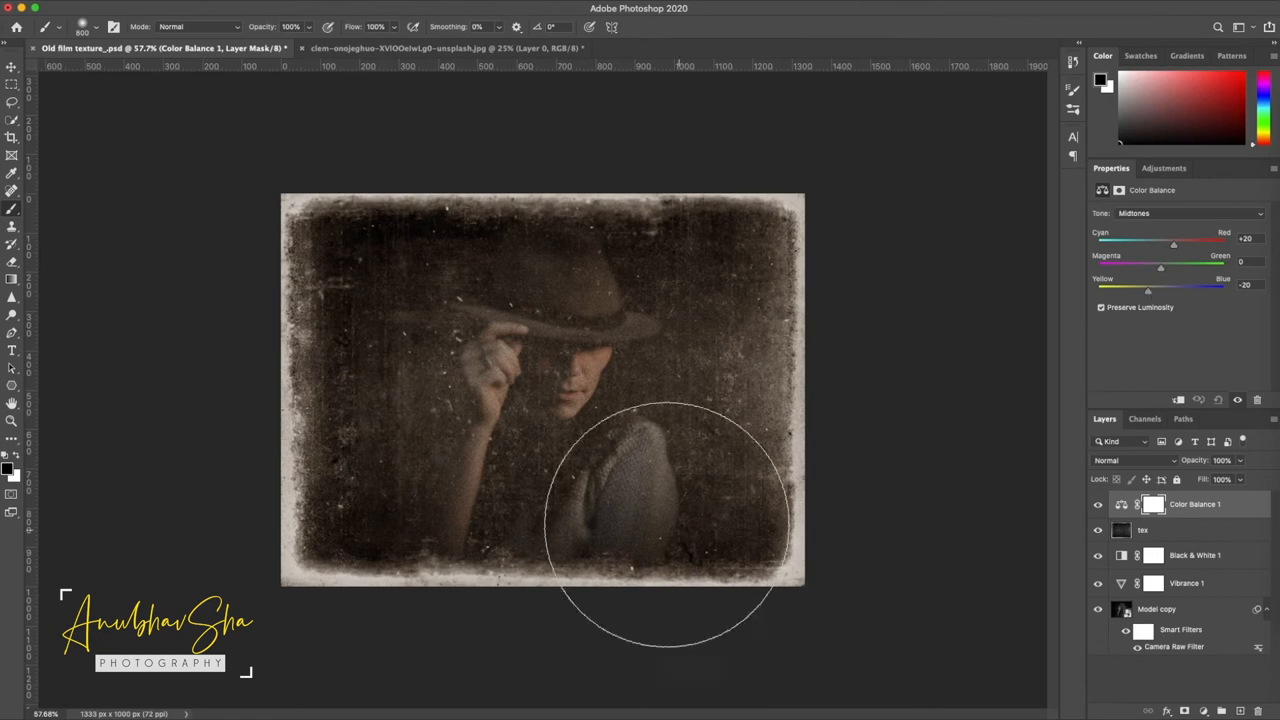
pyautogui.moveTo(604, 356)
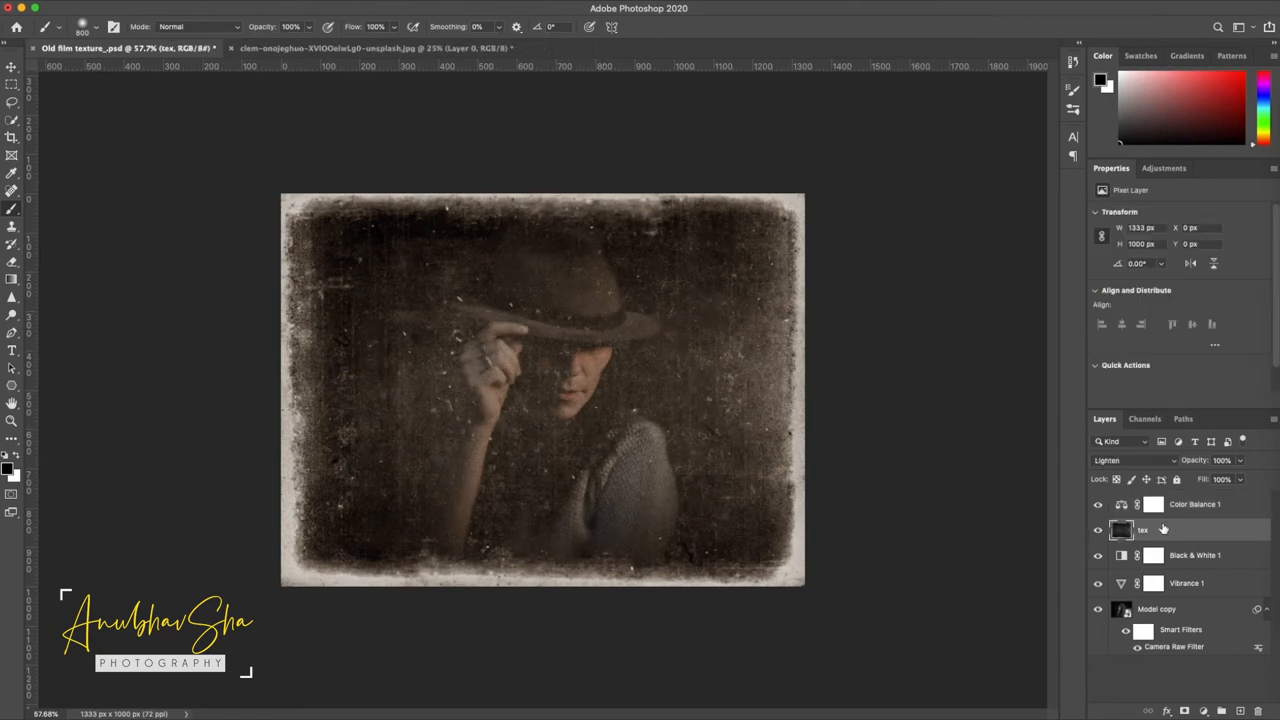
# Mask the texture layer and paint black over the woman's face to clear the scratches.
pyautogui.click(1120, 530)
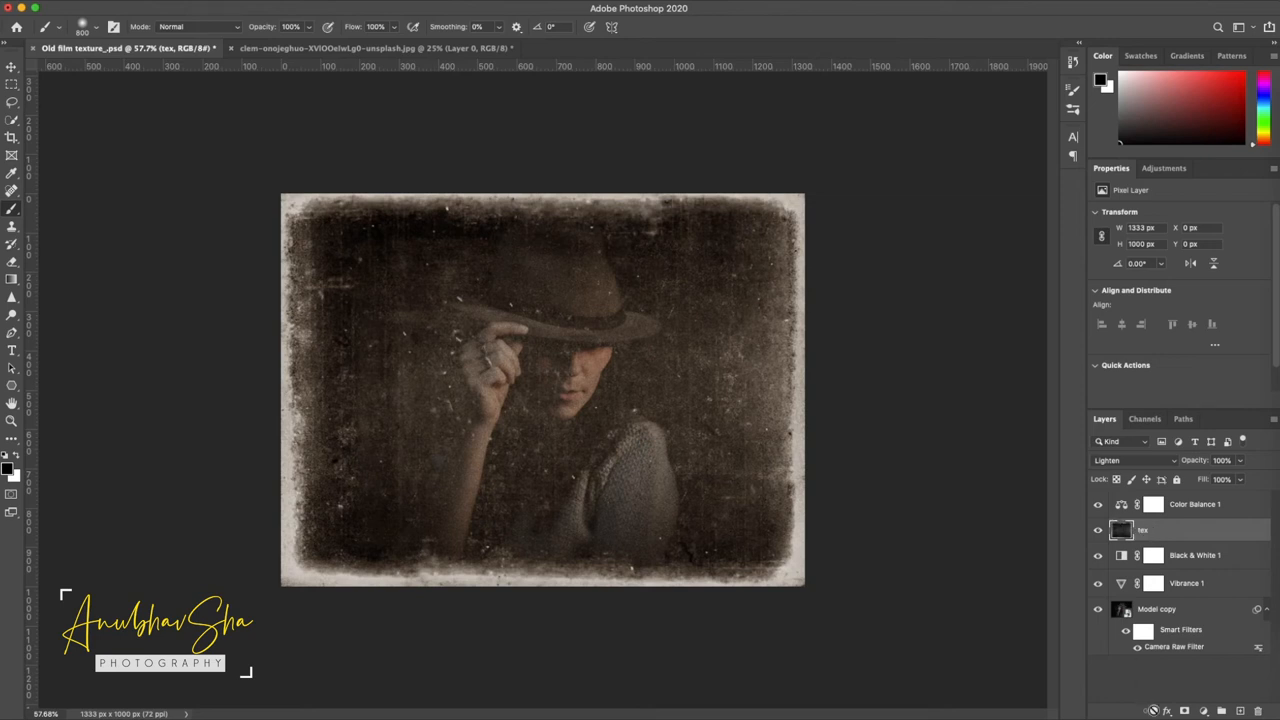
pyautogui.click(1152, 530)
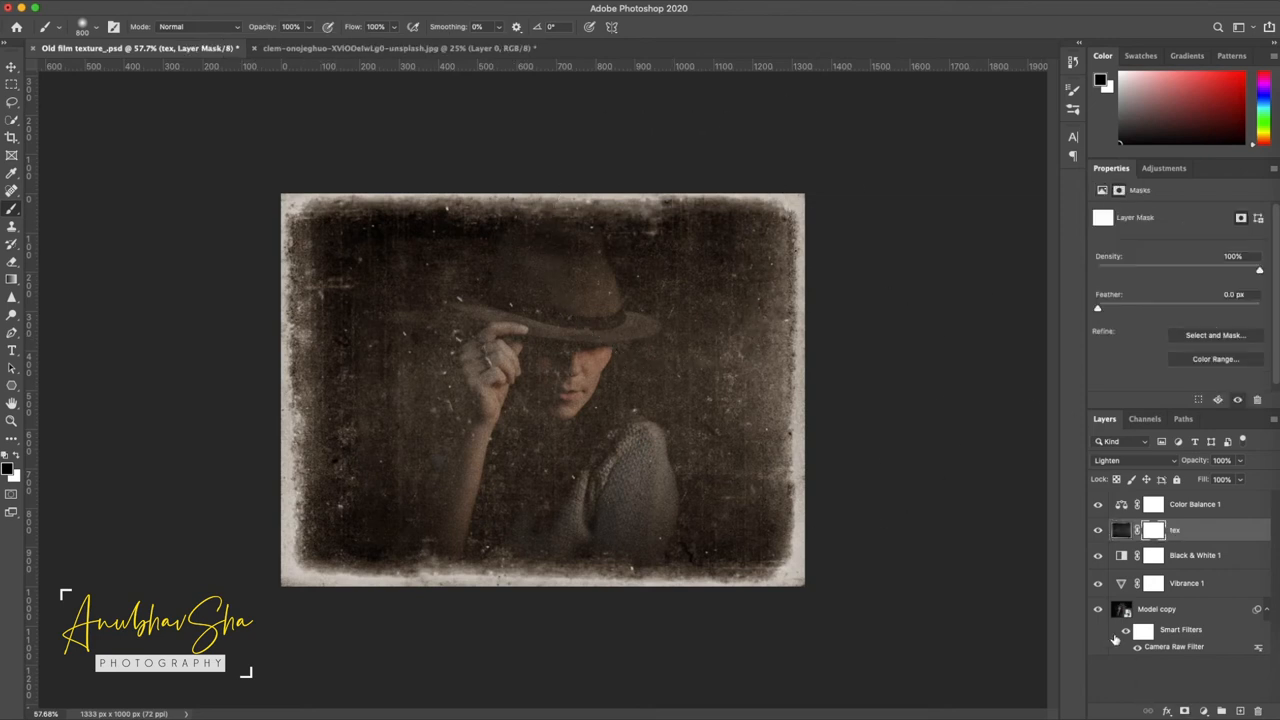
pyautogui.moveTo(1136, 530)
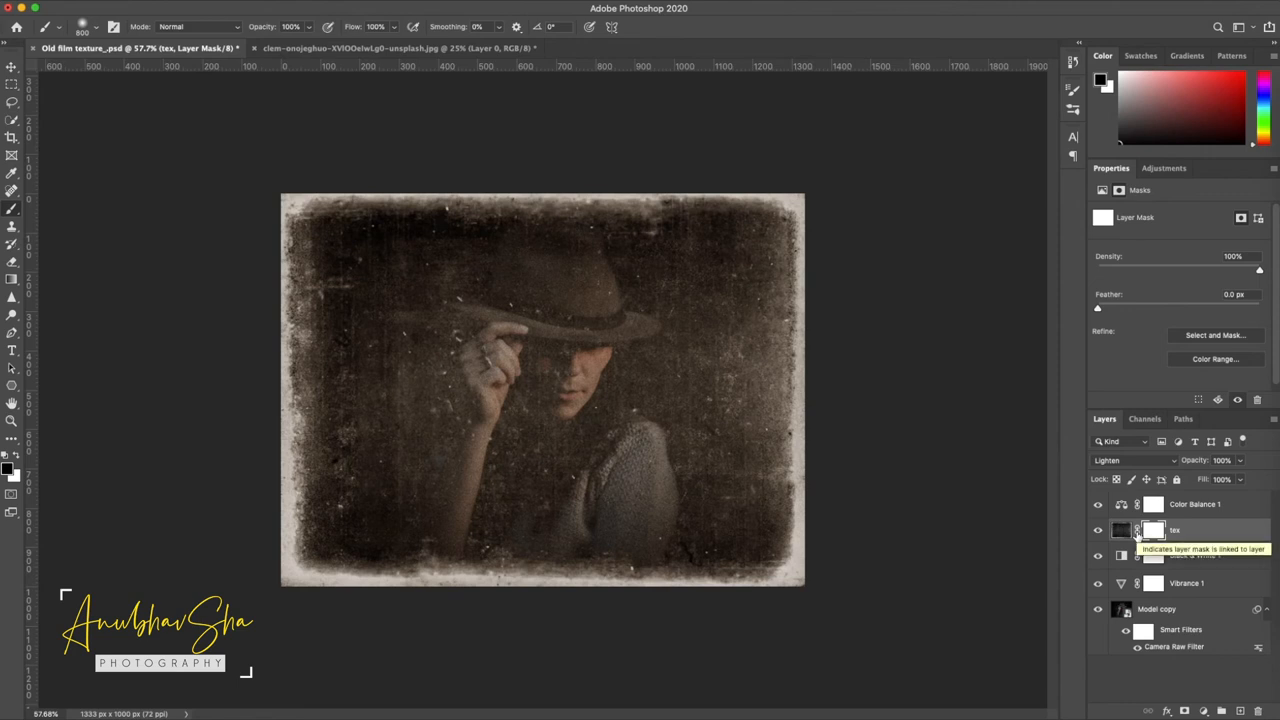
pyautogui.moveTo(1152, 530)
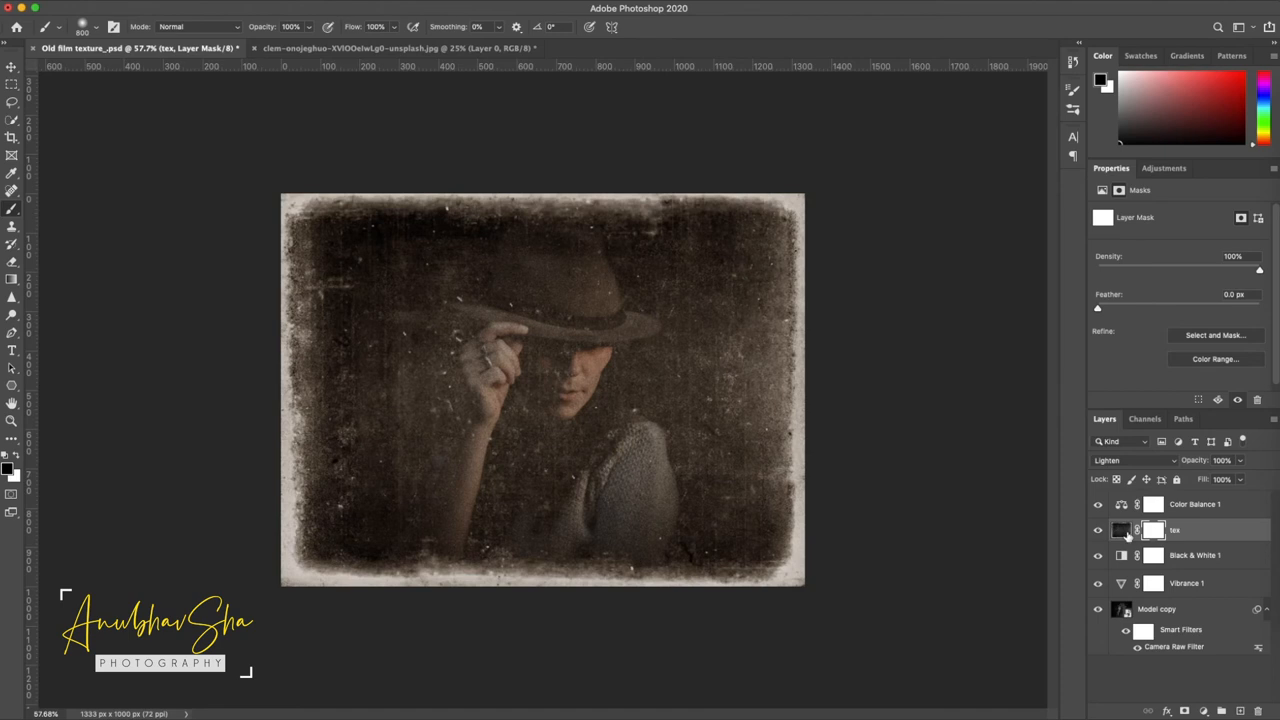
pyautogui.moveTo(532, 384)
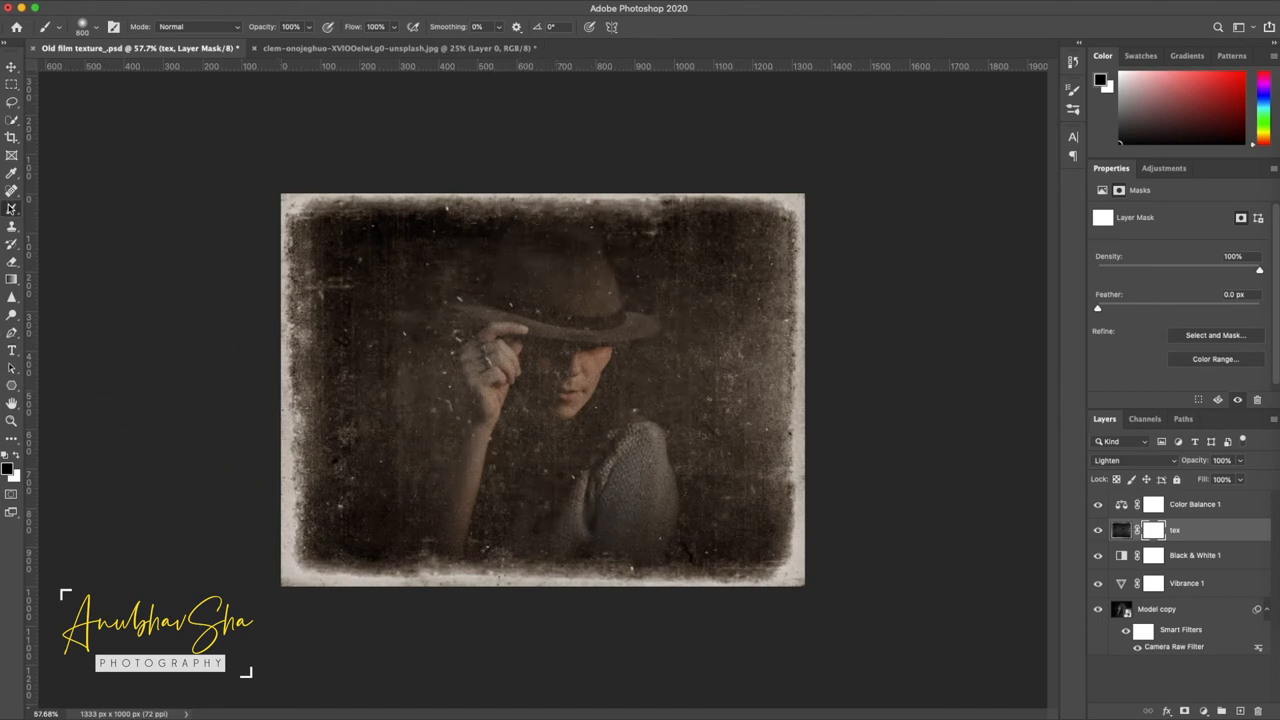
pyautogui.moveTo(10, 470)
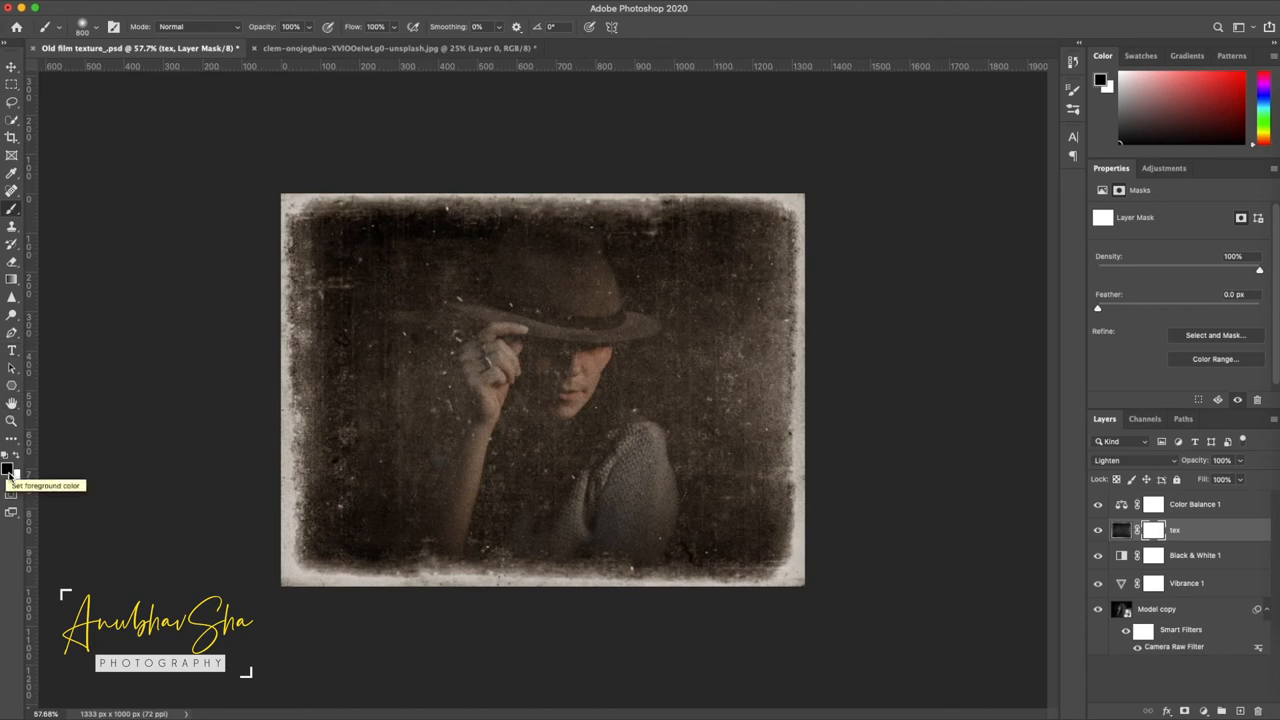
pyautogui.moveTo(10, 468)
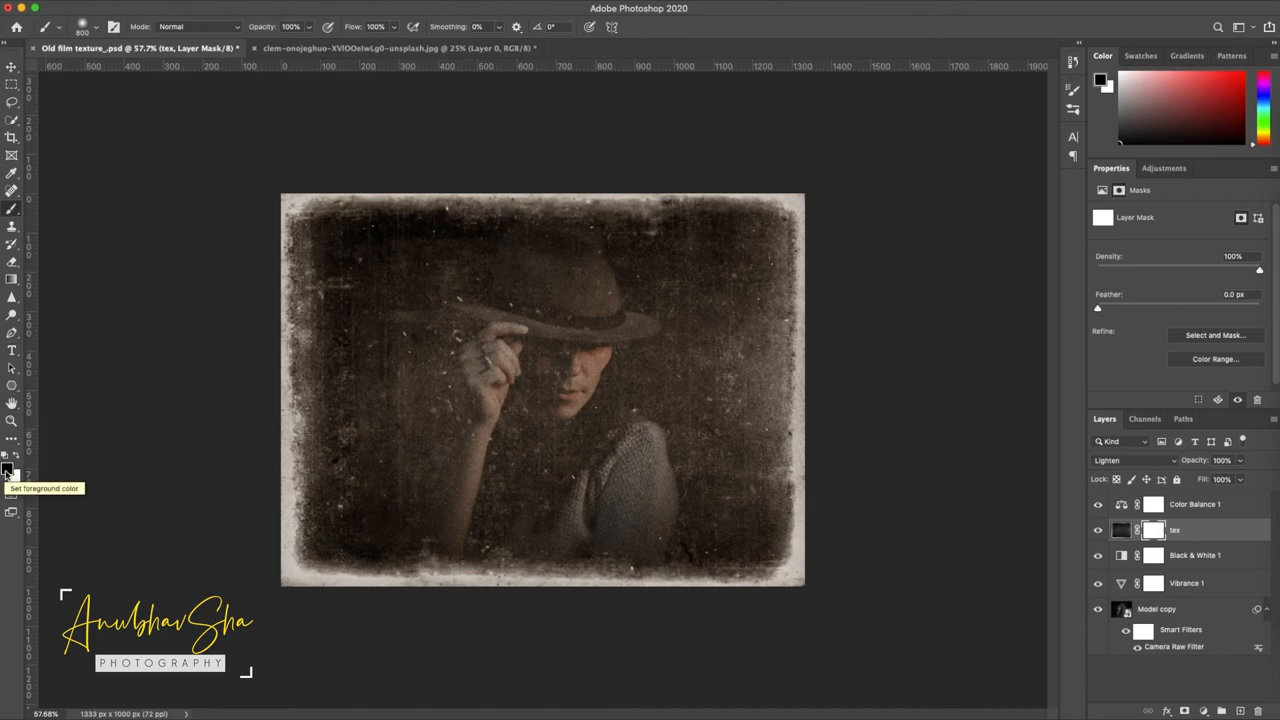
pyautogui.click(308, 26)
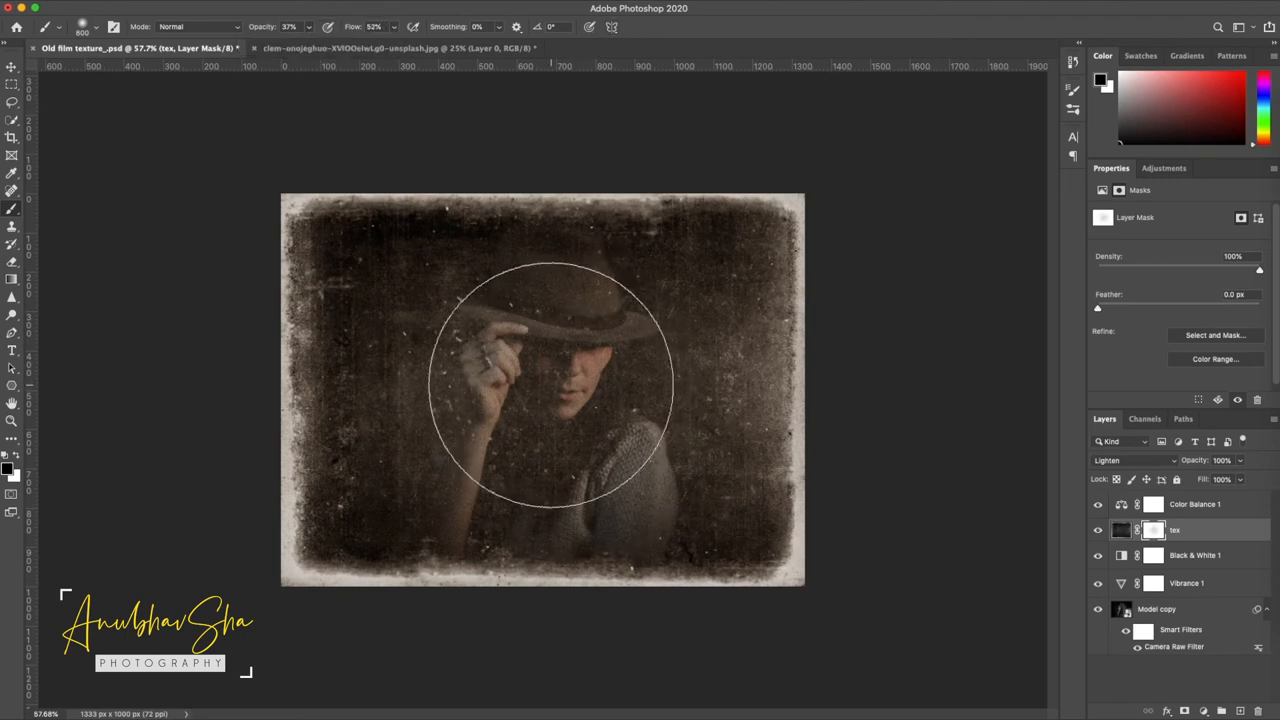
pyautogui.moveTo(556, 390); pyautogui.dragTo(570, 376)
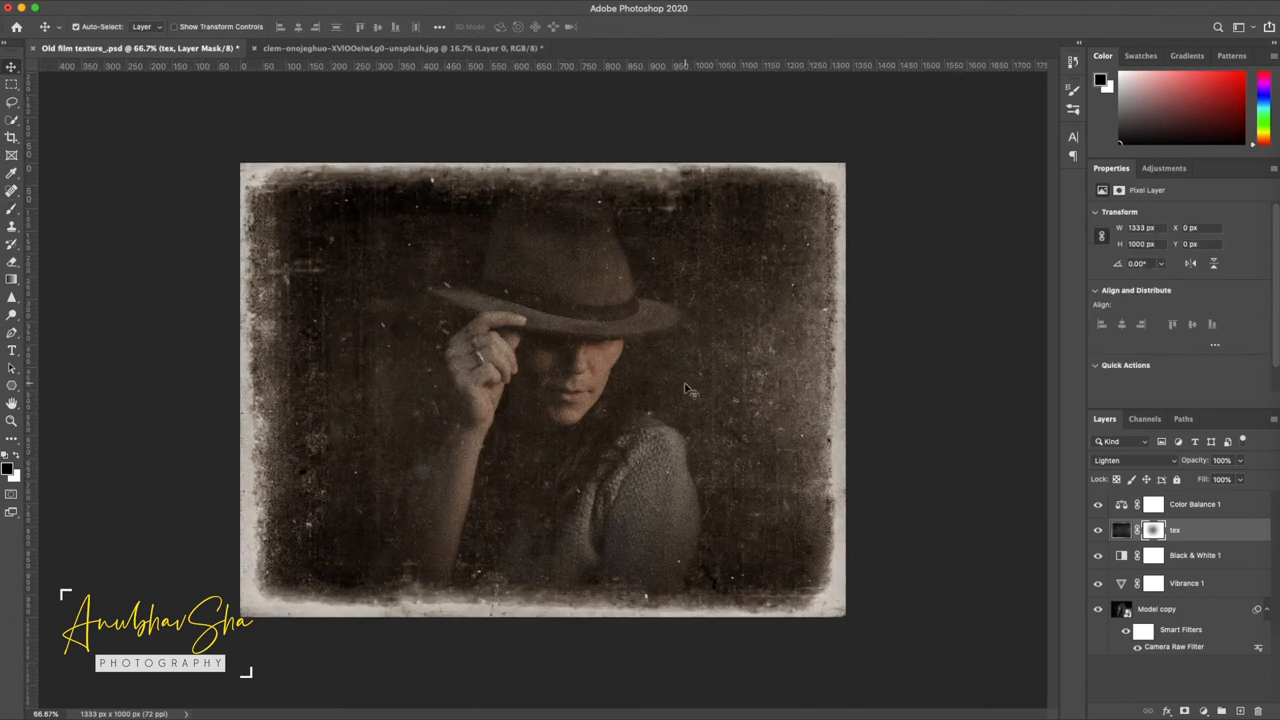
pyautogui.moveTo(864, 344)
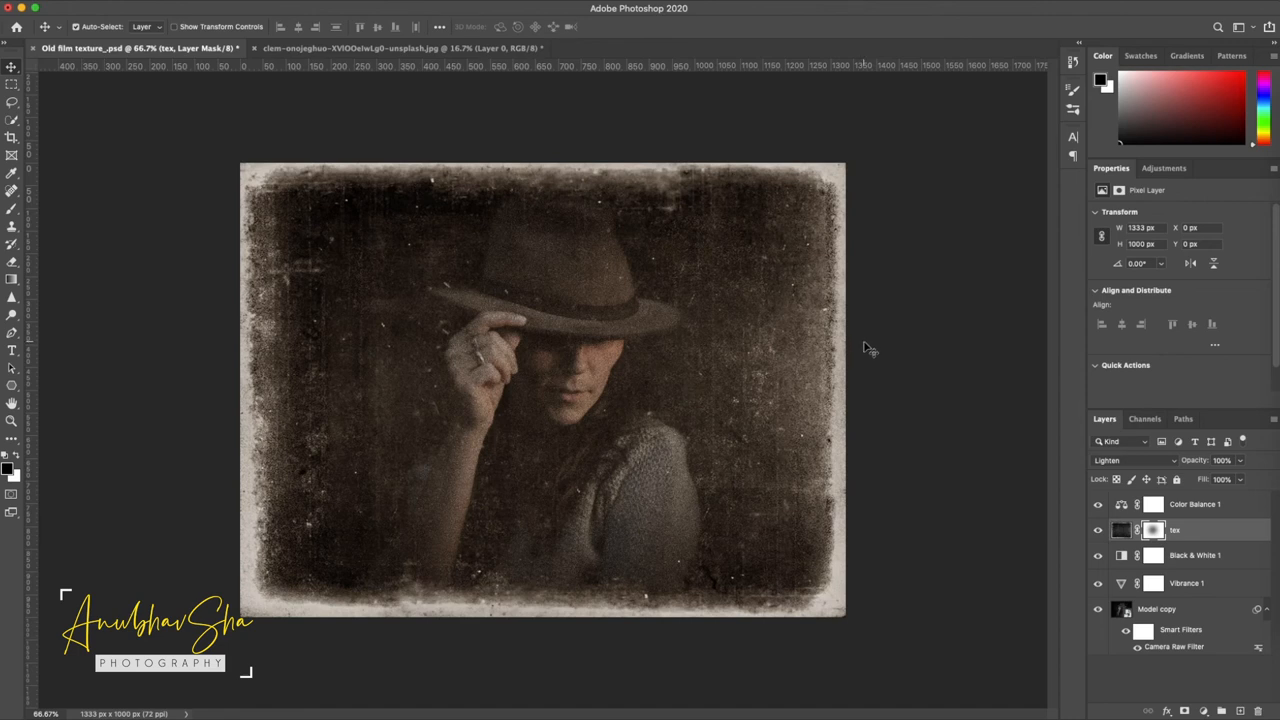
pyautogui.click(400, 48)
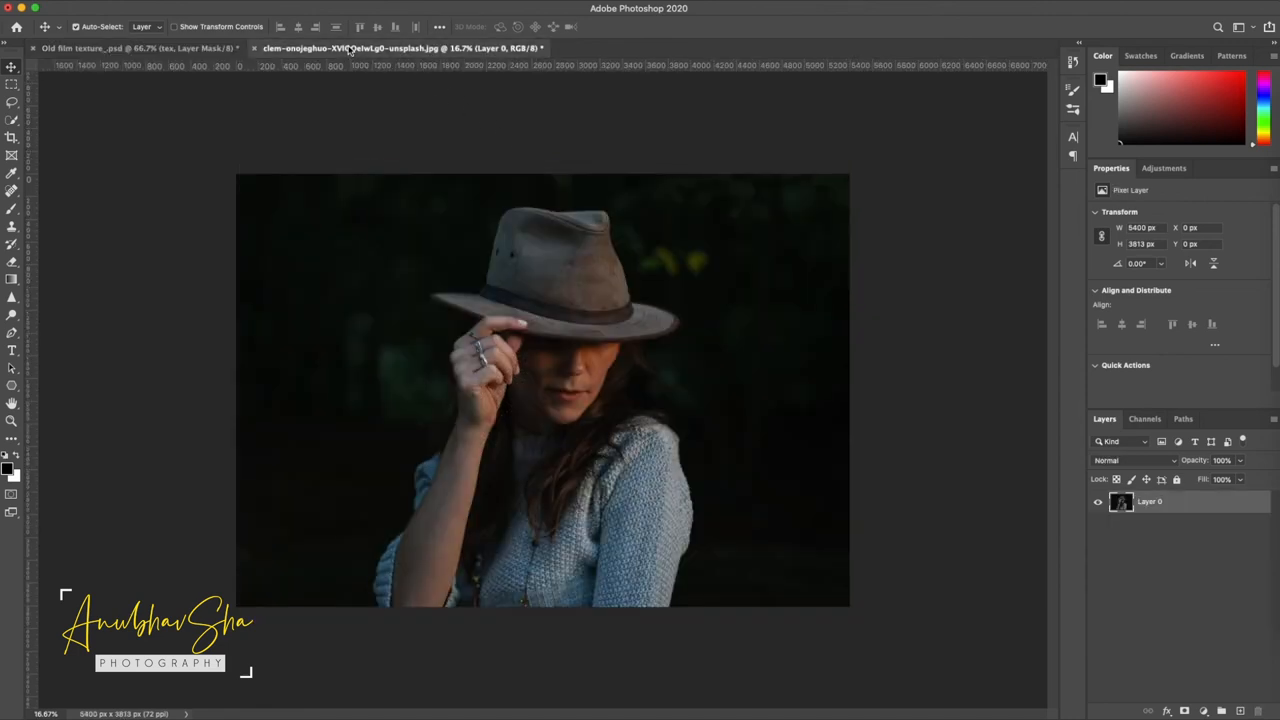
pyautogui.click(140, 48)
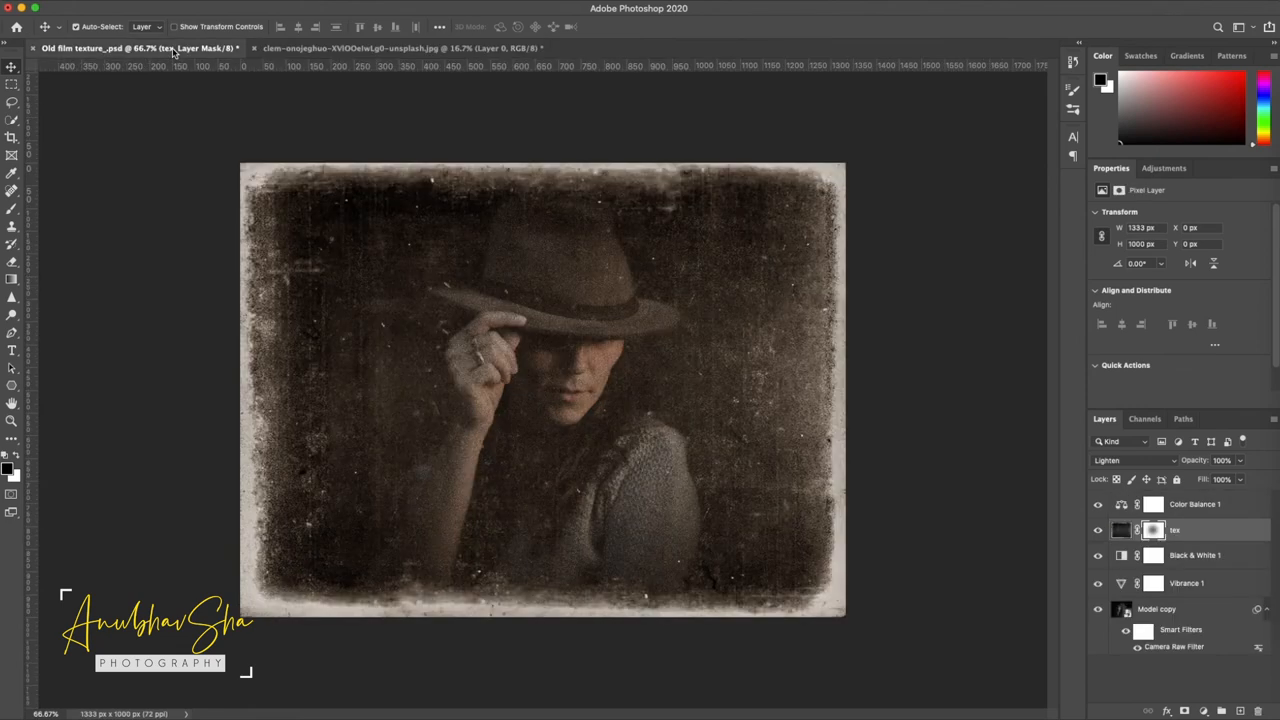
pyautogui.click(400, 48)
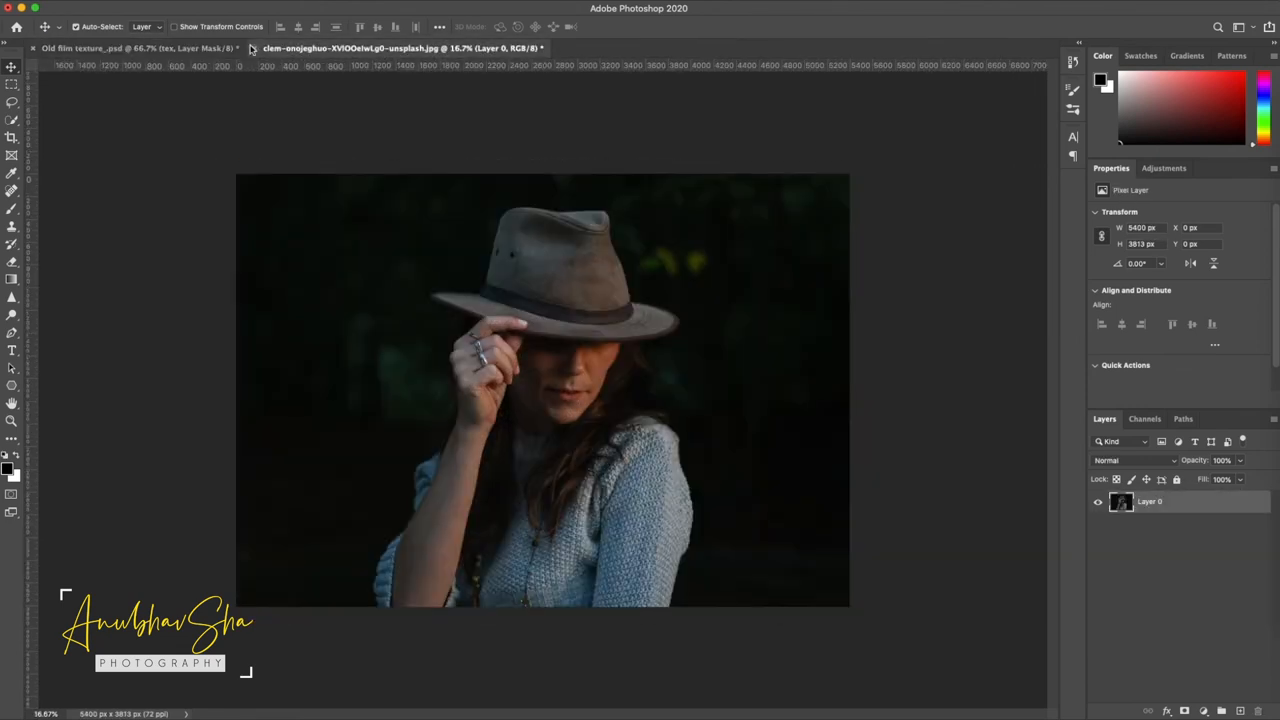
pyautogui.click(140, 48)
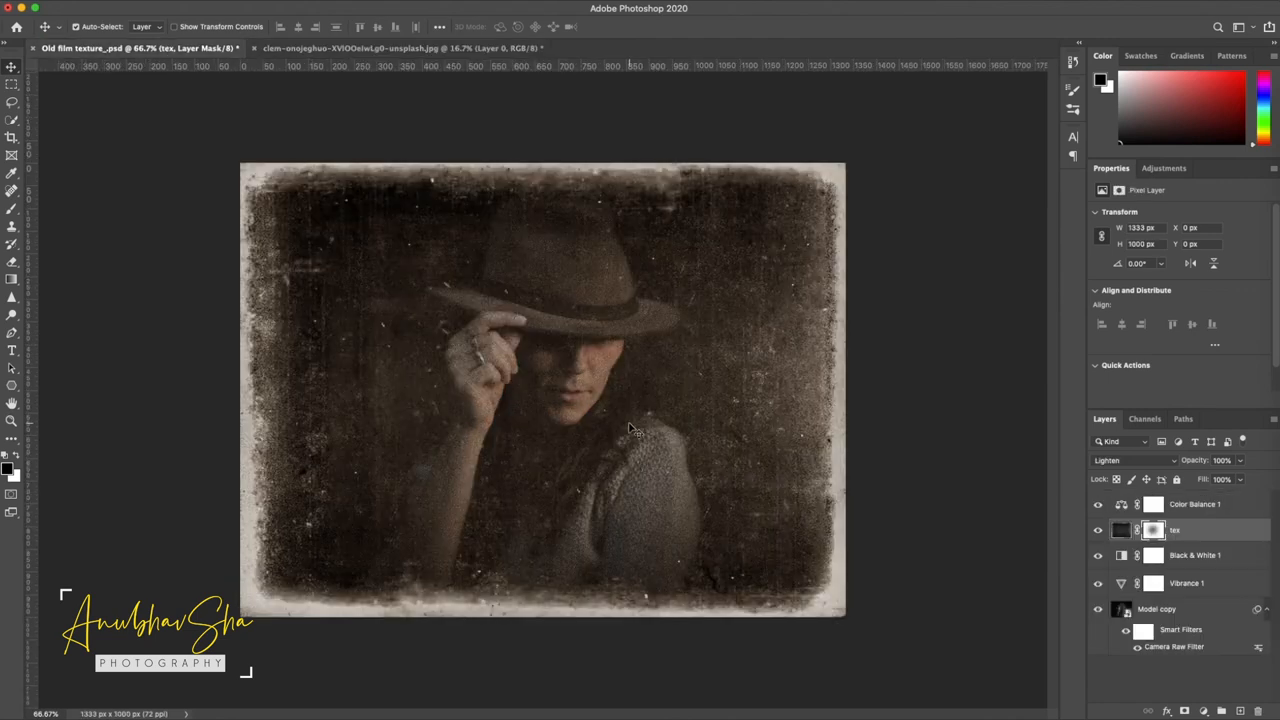